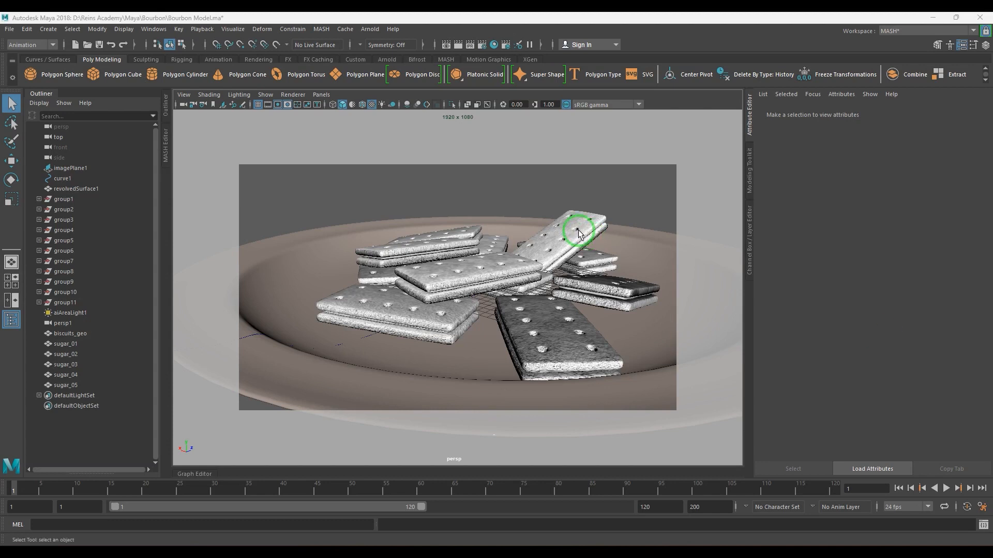
{"action": "mouse_move", "coordinate": [434, 287]}
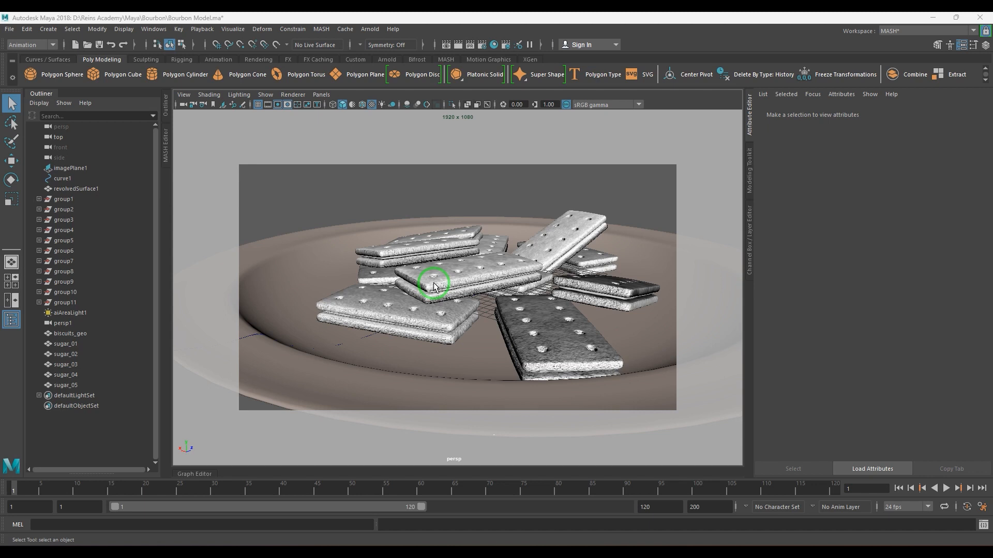
{"action": "mouse_move", "coordinate": [441, 286]}
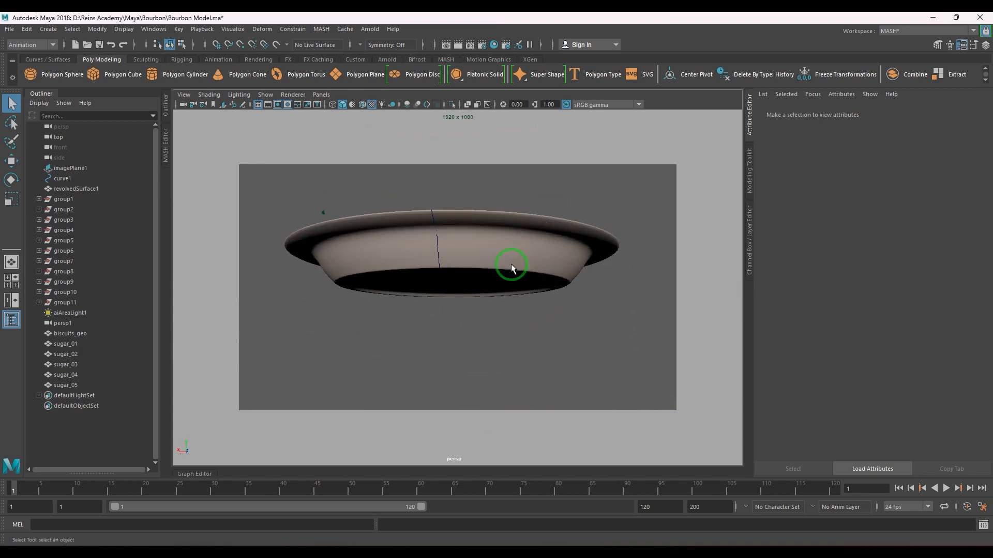
Step: Select group1 through group11 in the Outliner and hide them with Ctrl+H
{"action": "left_click", "coordinate": [76, 188]}
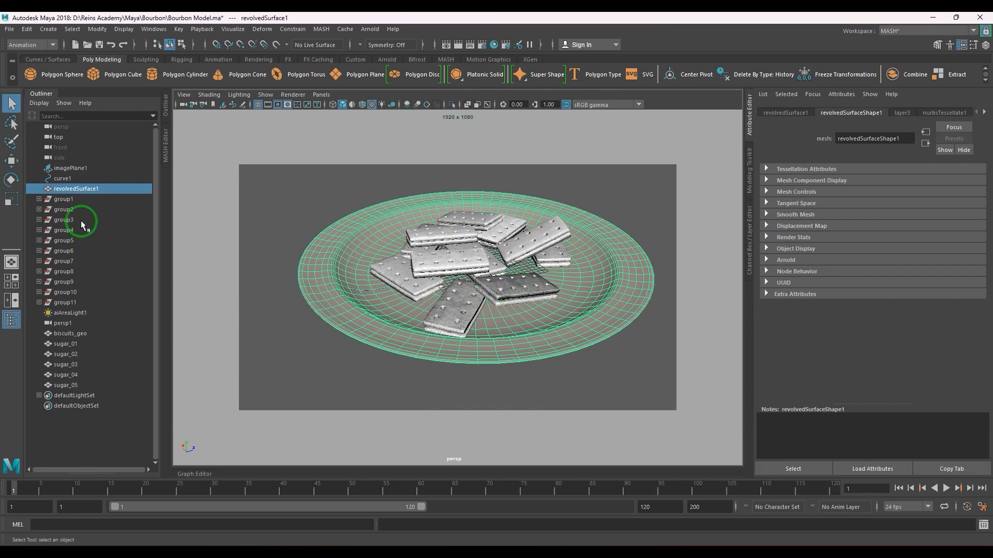
{"action": "left_click", "coordinate": [63, 199]}
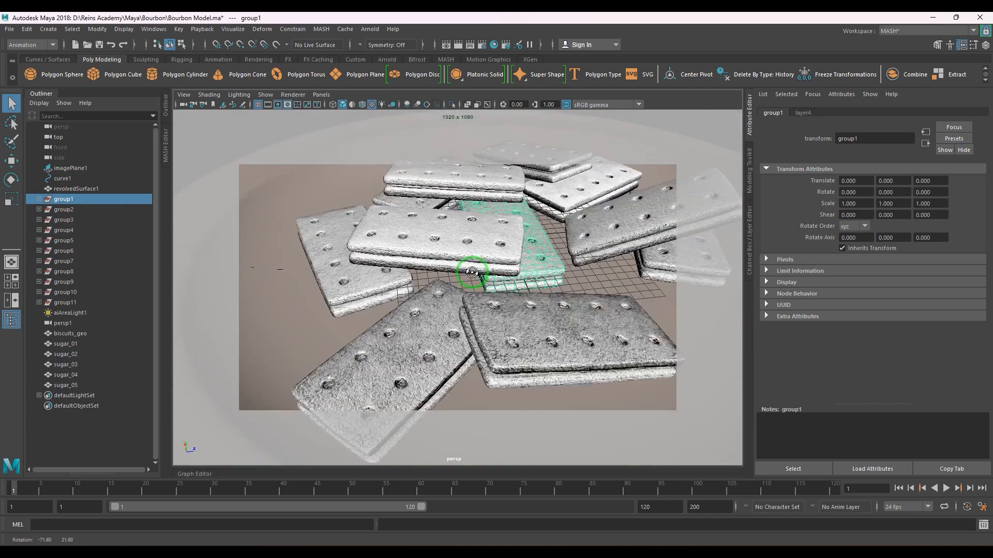
{"action": "left_click", "coordinate": [63, 210]}
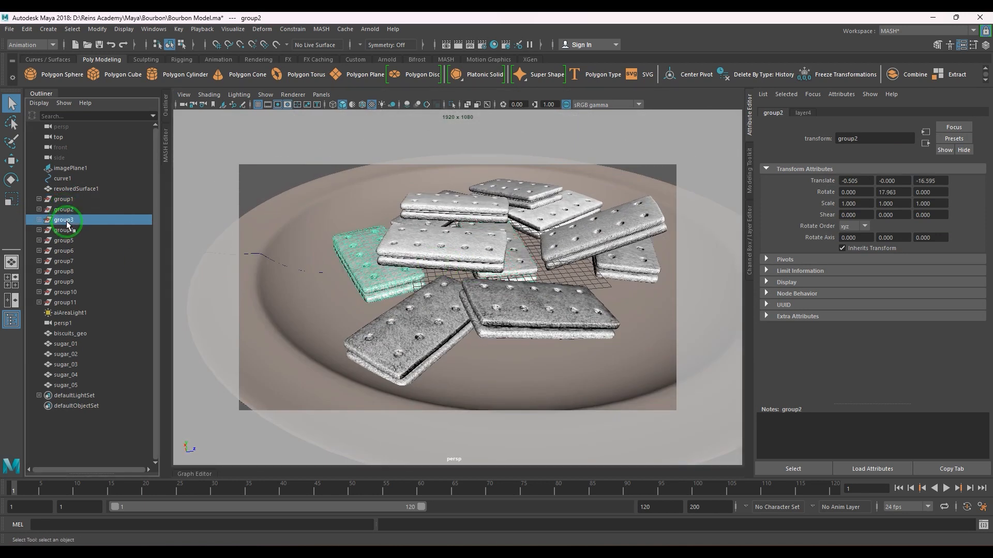
{"action": "left_click", "coordinate": [63, 261]}
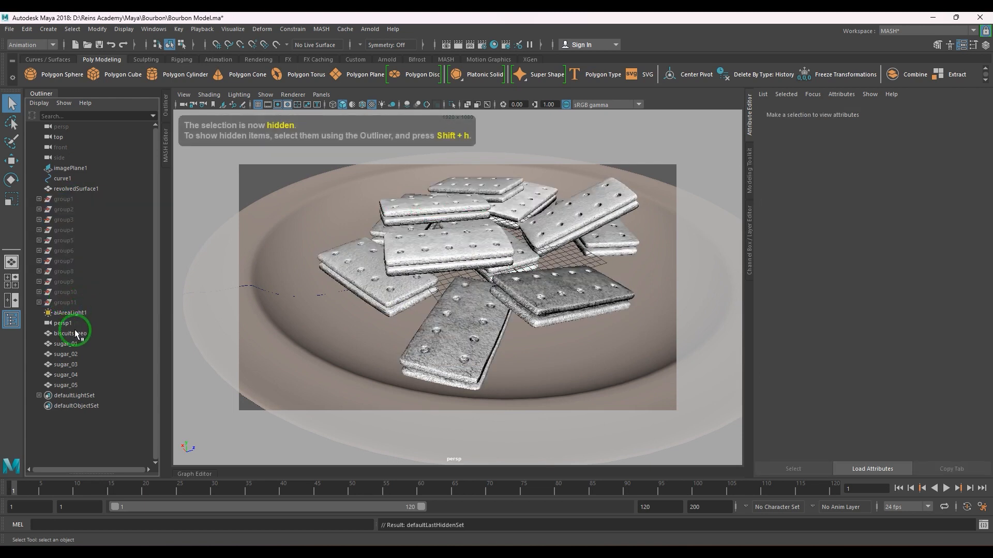
{"action": "left_click", "coordinate": [68, 333]}
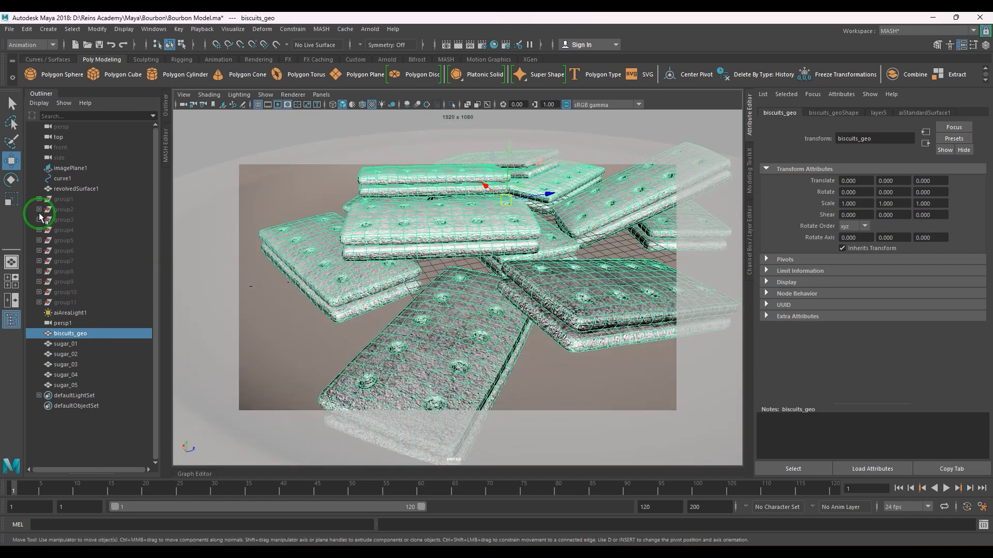
{"action": "left_click", "coordinate": [39, 199]}
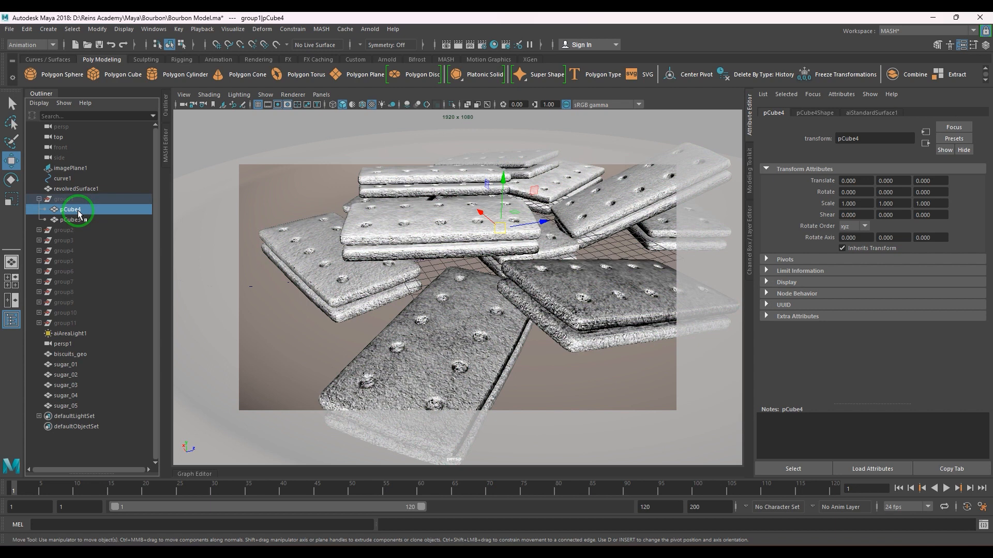
{"action": "mouse_move", "coordinate": [78, 222]}
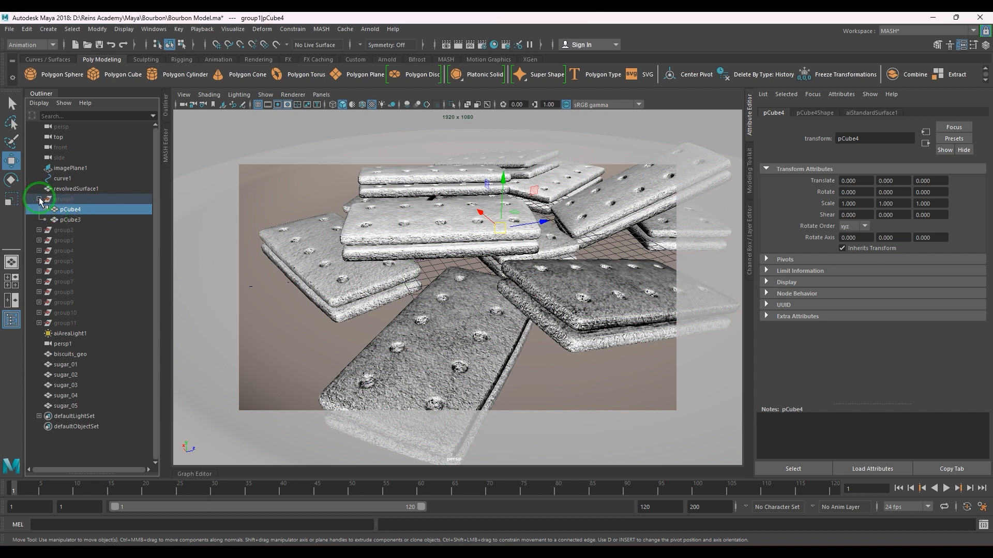
{"action": "left_click", "coordinate": [69, 333]}
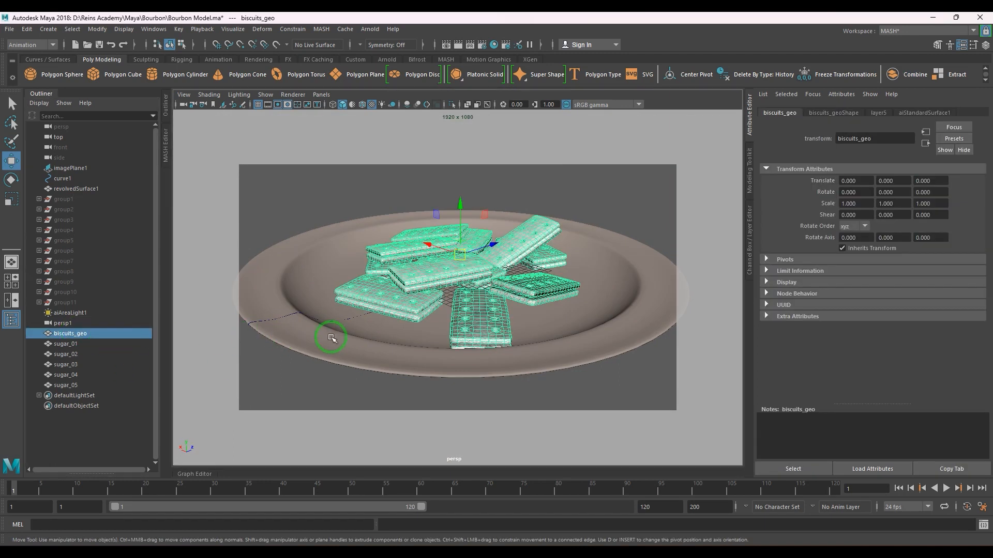
Step: Rename revolvedSurface1 in the Outliner to plate_geo
{"action": "left_click", "coordinate": [75, 188]}
{"action": "type", "text": "p"}
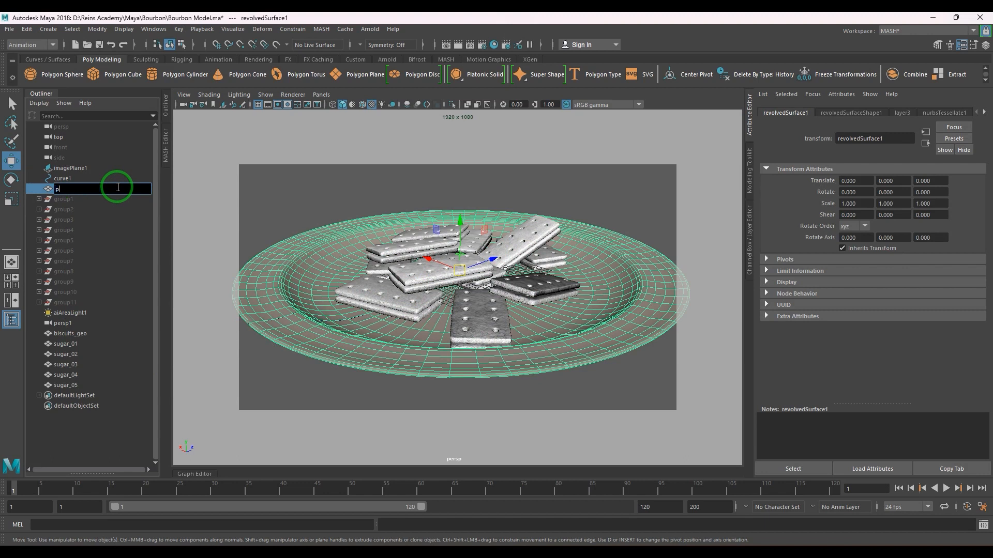
{"action": "type", "text": "alte"}
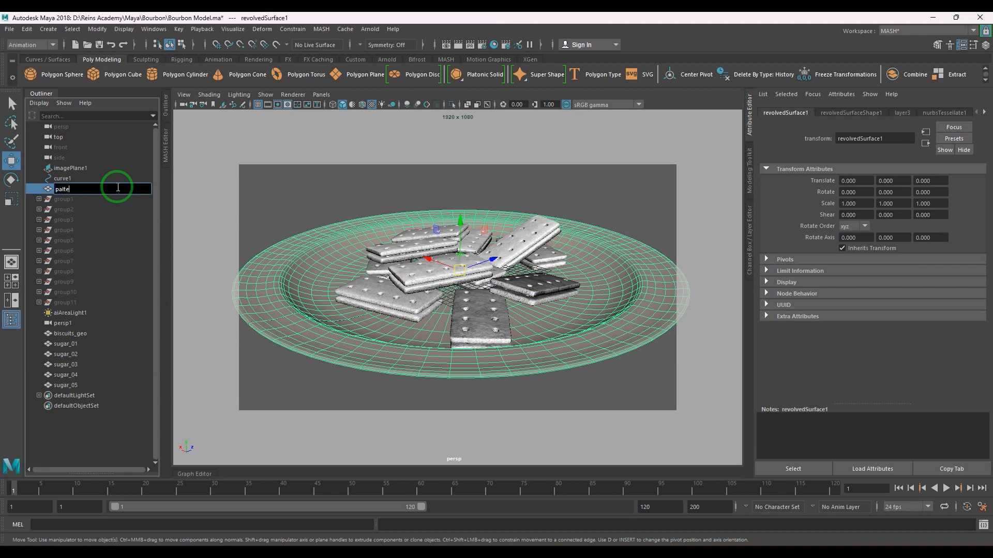
{"action": "type", "text": "plate"}
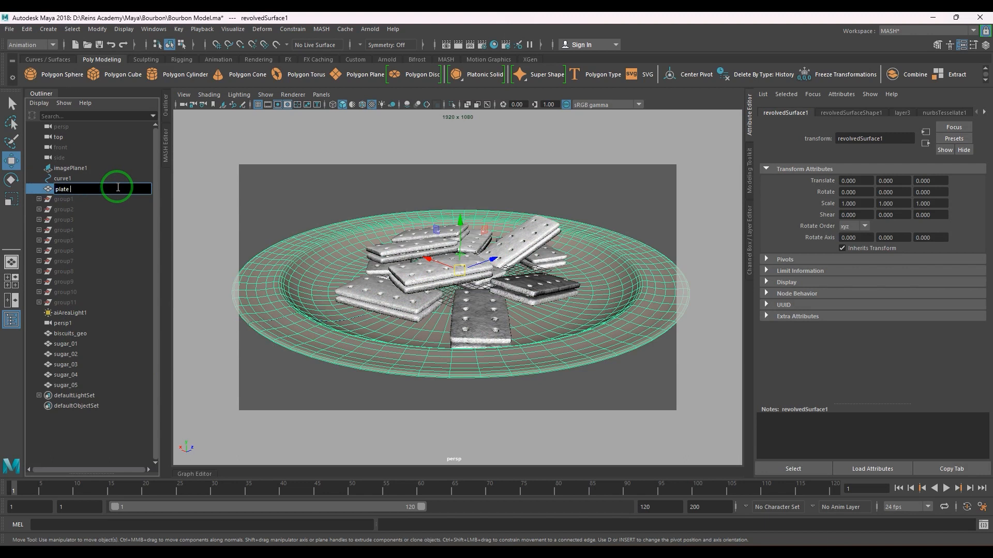
{"action": "key", "text": "Return"}
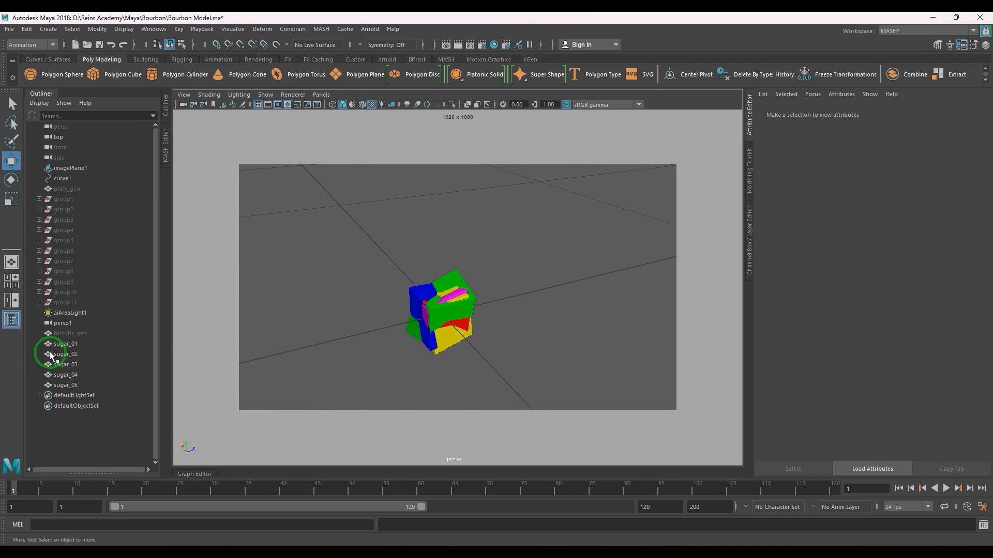
Step: Select sugar_01 to sugar_05, zero their Translate values, then unhide biscuits_geo
{"action": "left_click", "coordinate": [66, 343]}
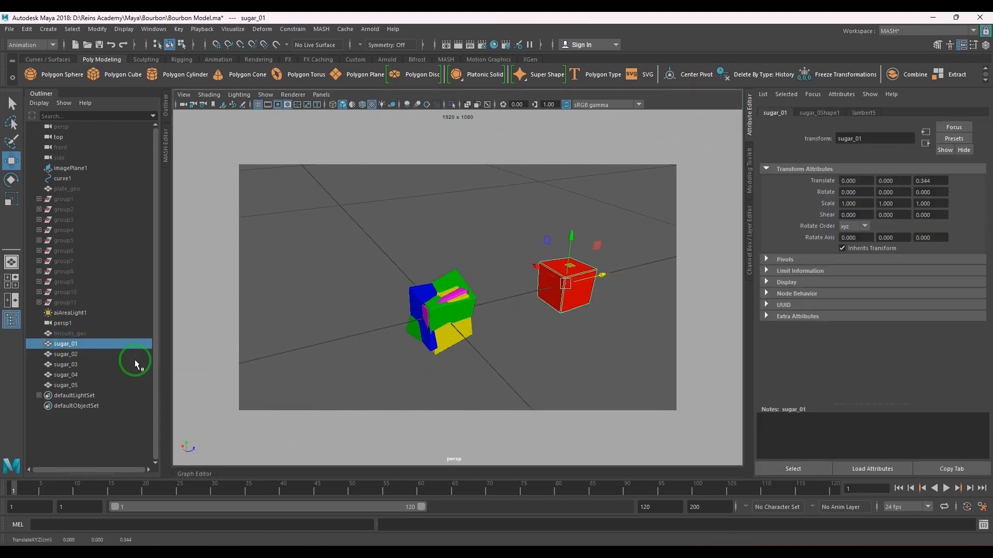
{"action": "left_click", "coordinate": [66, 354]}
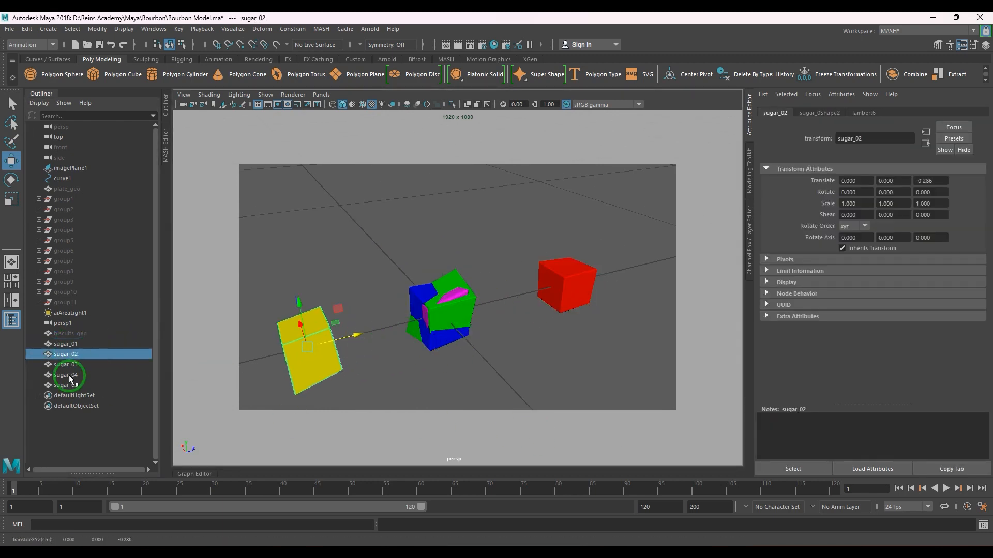
{"action": "left_click", "coordinate": [66, 364]}
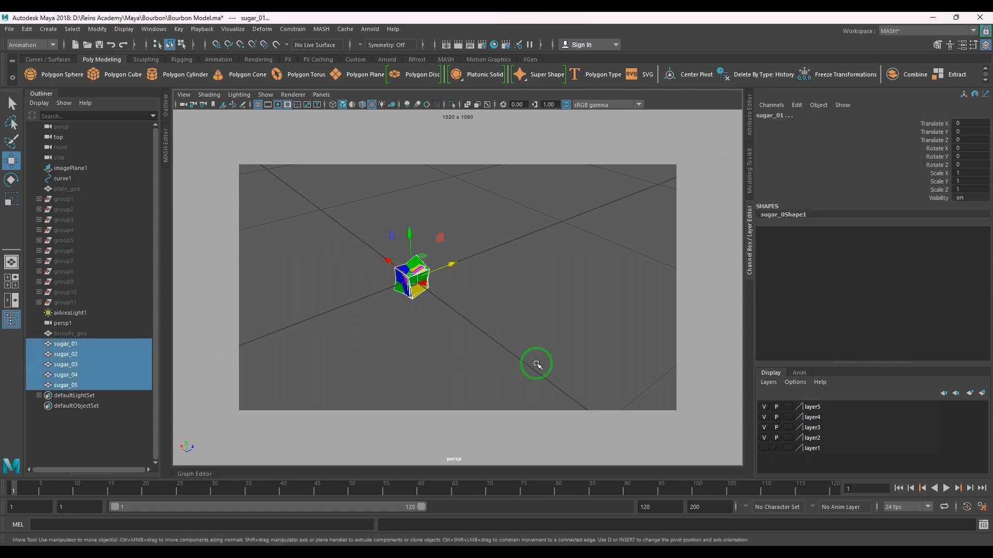
{"action": "left_click", "coordinate": [69, 334]}
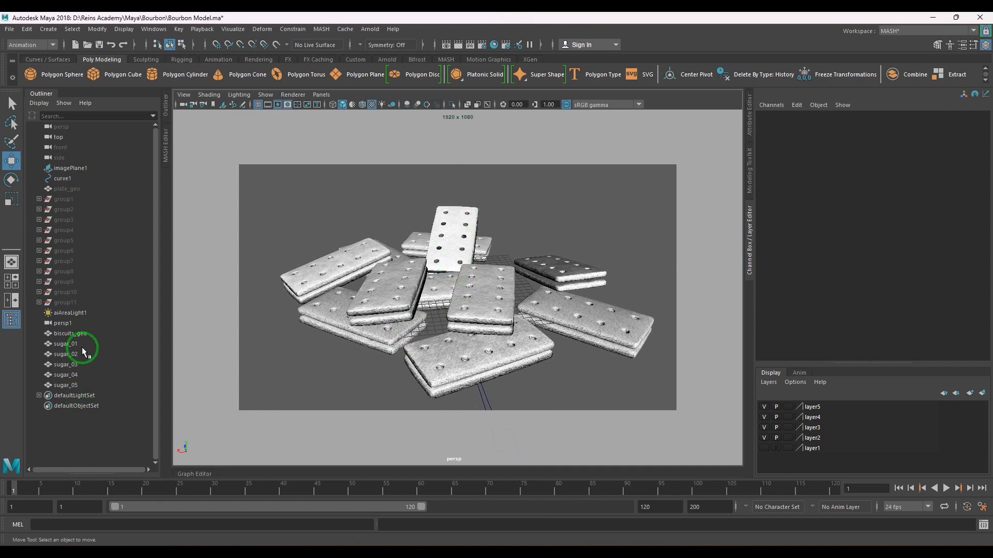
Step: Hide biscuits_geo with Ctrl+H and select sugar_01
{"action": "left_click", "coordinate": [65, 343]}
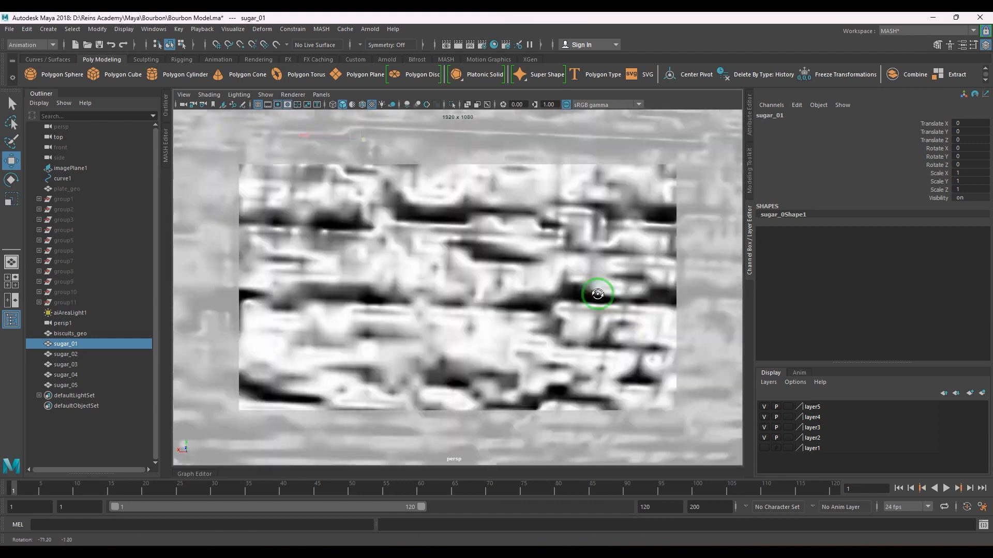
{"action": "left_click", "coordinate": [70, 334]}
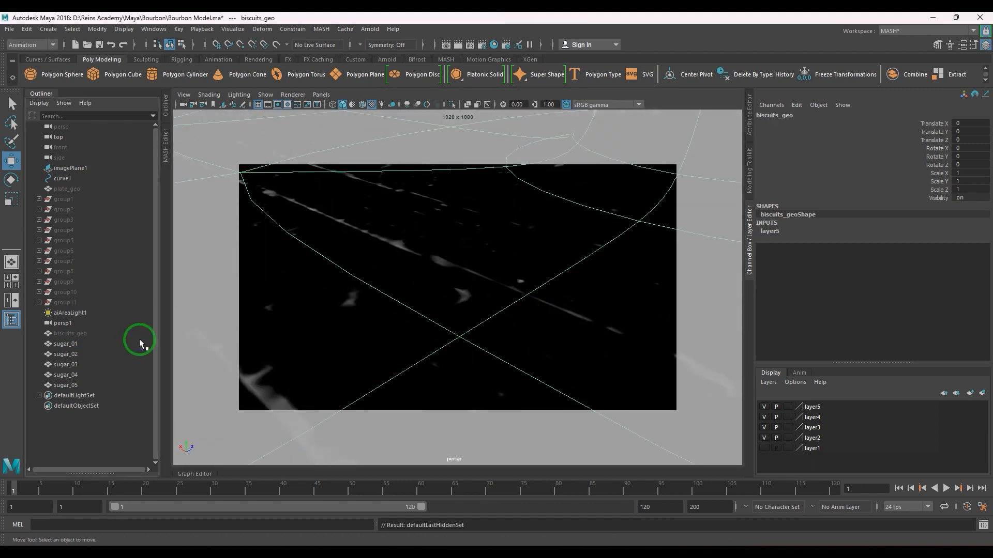
{"action": "left_click", "coordinate": [64, 344]}
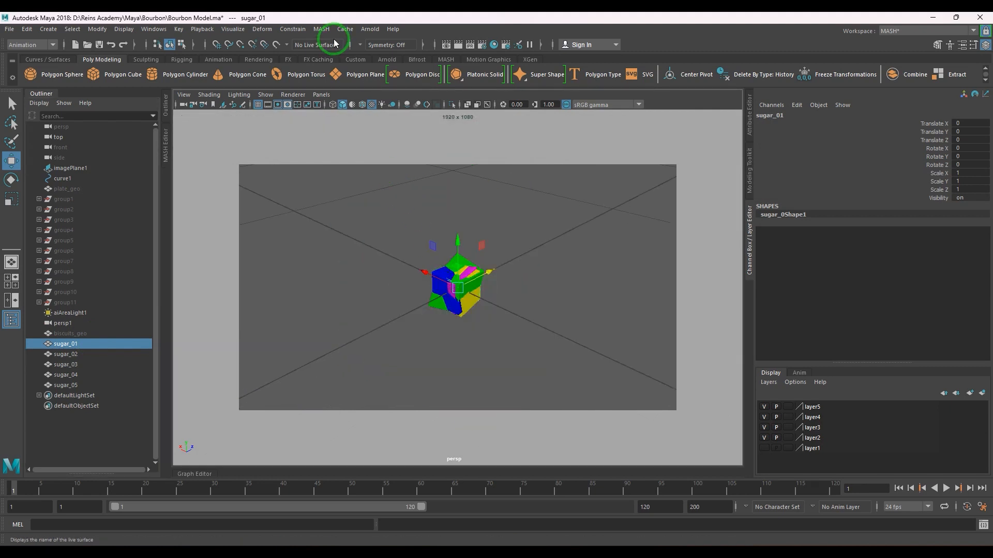
Step: Create a MASH network, MASH1, from the selected sugar_01 granule
{"action": "left_click", "coordinate": [320, 29]}
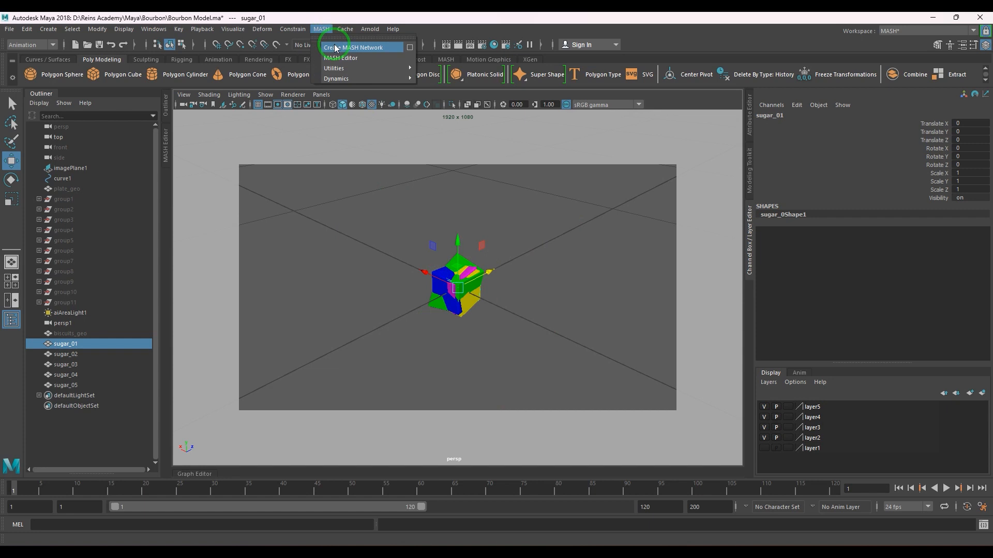
{"action": "left_click", "coordinate": [353, 46]}
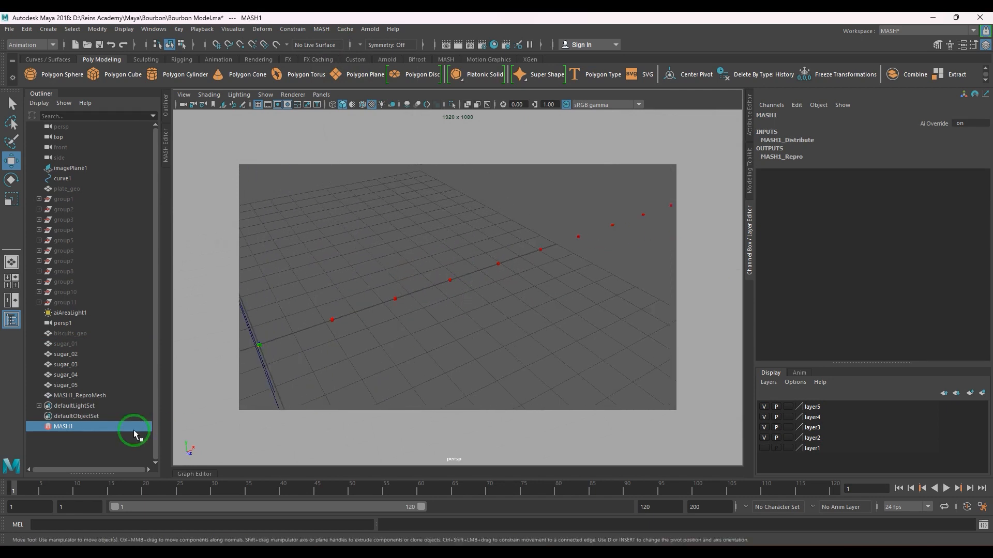
{"action": "mouse_move", "coordinate": [356, 244]}
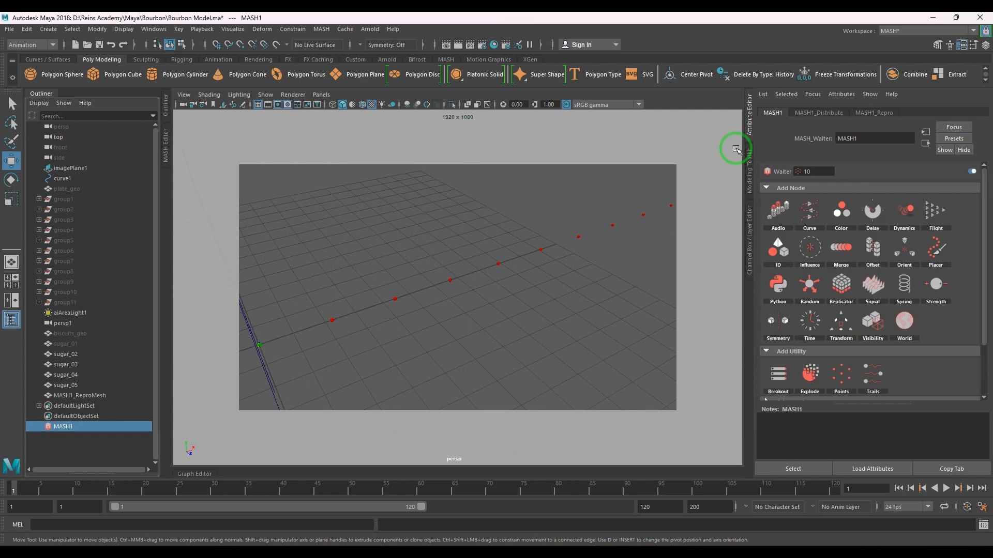
Step: Set MASH1_Distribute's Distribution Type from Linear to Mesh and clear the selection
{"action": "left_click", "coordinate": [819, 113]}
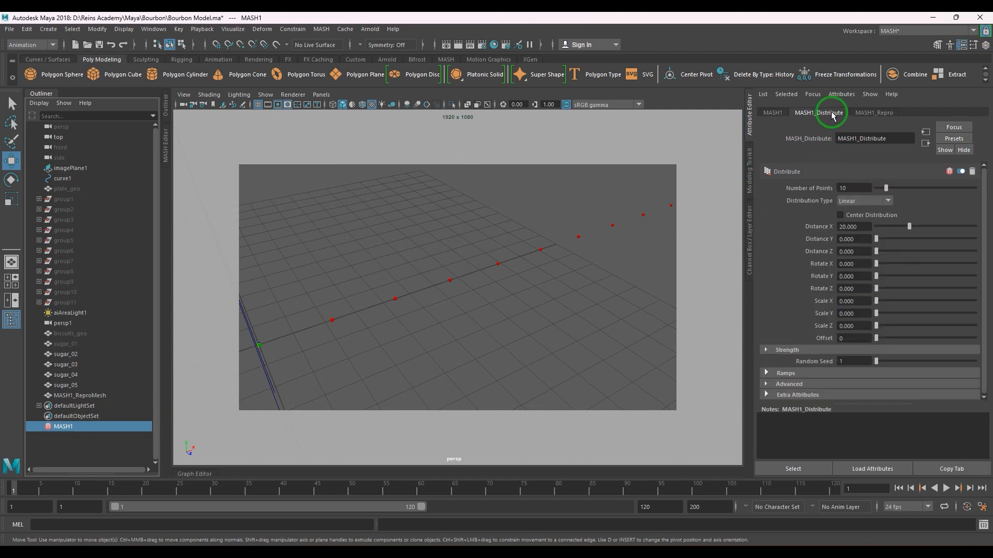
{"action": "mouse_move", "coordinate": [771, 203]}
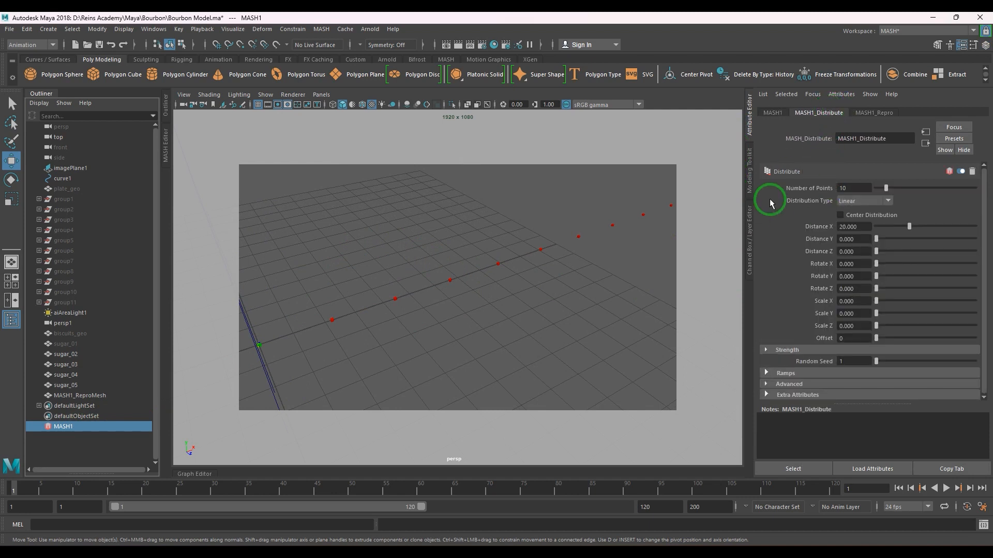
{"action": "mouse_move", "coordinate": [844, 204]}
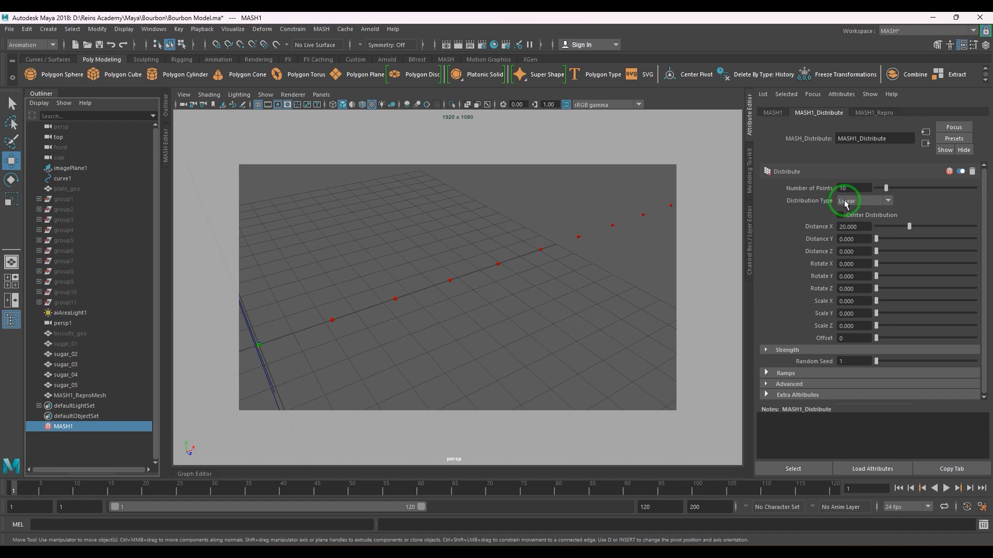
{"action": "left_click", "coordinate": [862, 200]}
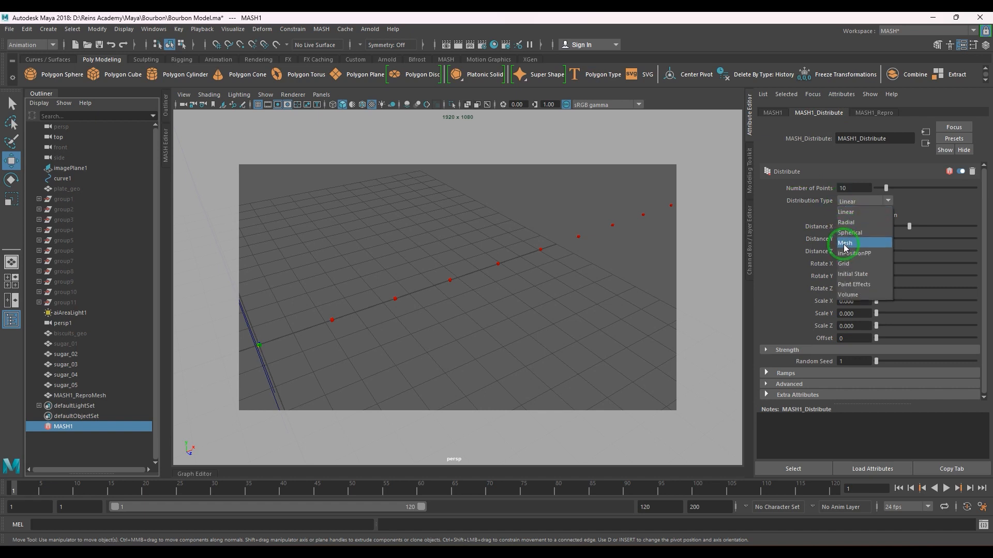
{"action": "left_click", "coordinate": [844, 242]}
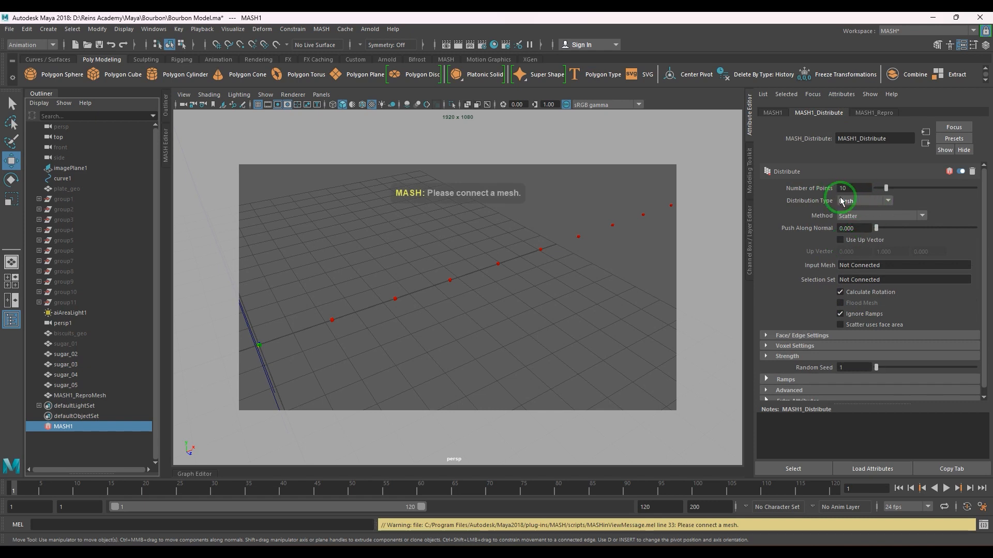
{"action": "mouse_move", "coordinate": [845, 265]}
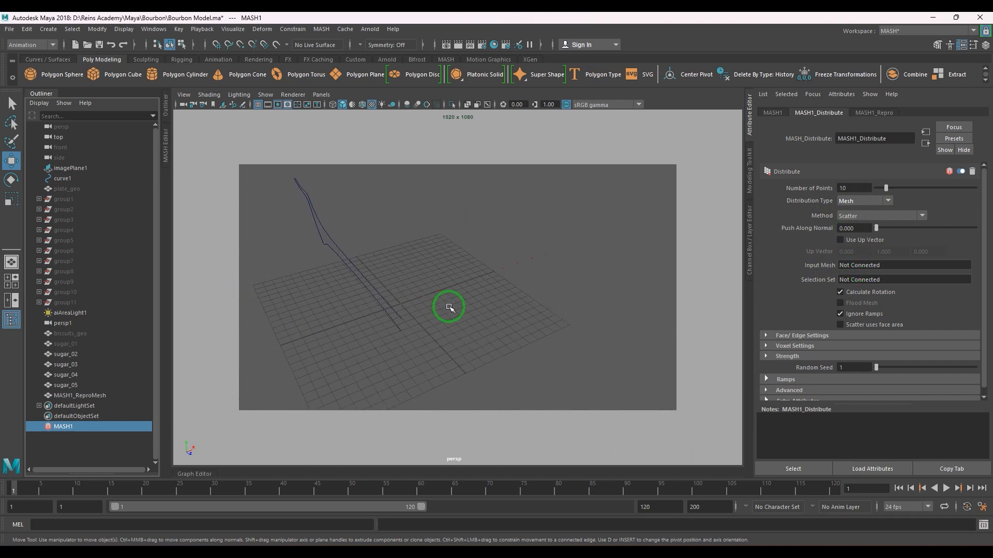
{"action": "left_click", "coordinate": [71, 334]}
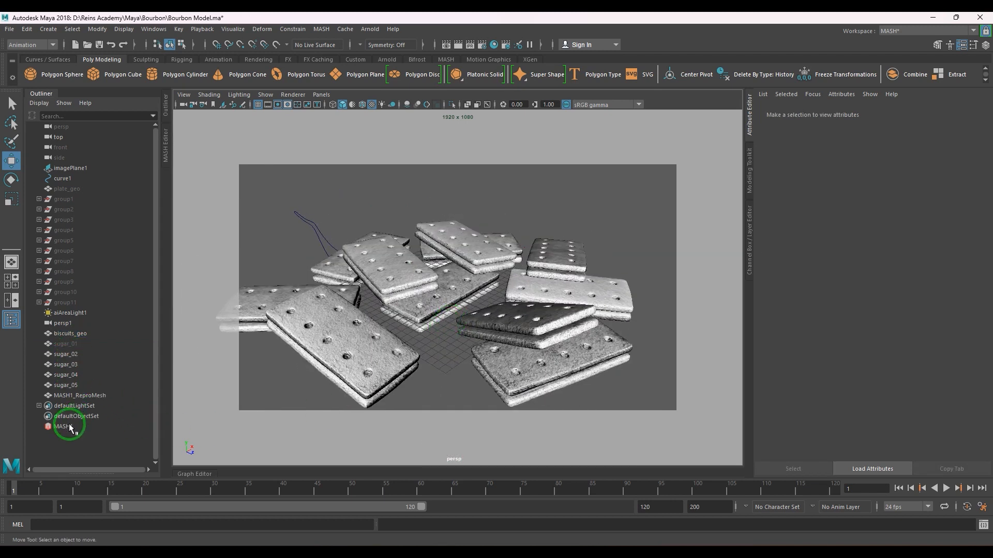
Step: Connect biscuits_geo as MASH1's Input Mesh and raise Number of Points to 10000
{"action": "left_click", "coordinate": [63, 426]}
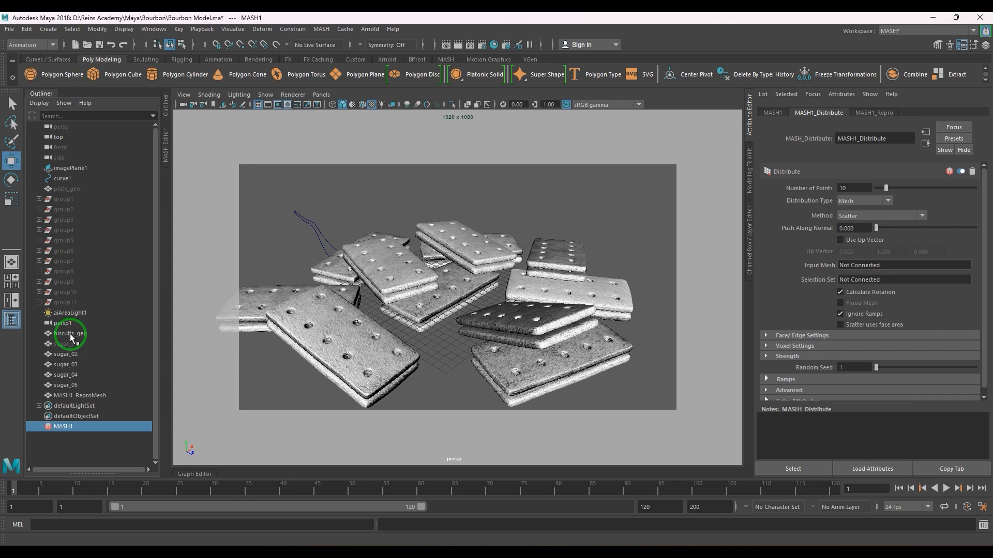
{"action": "mouse_move", "coordinate": [878, 273]}
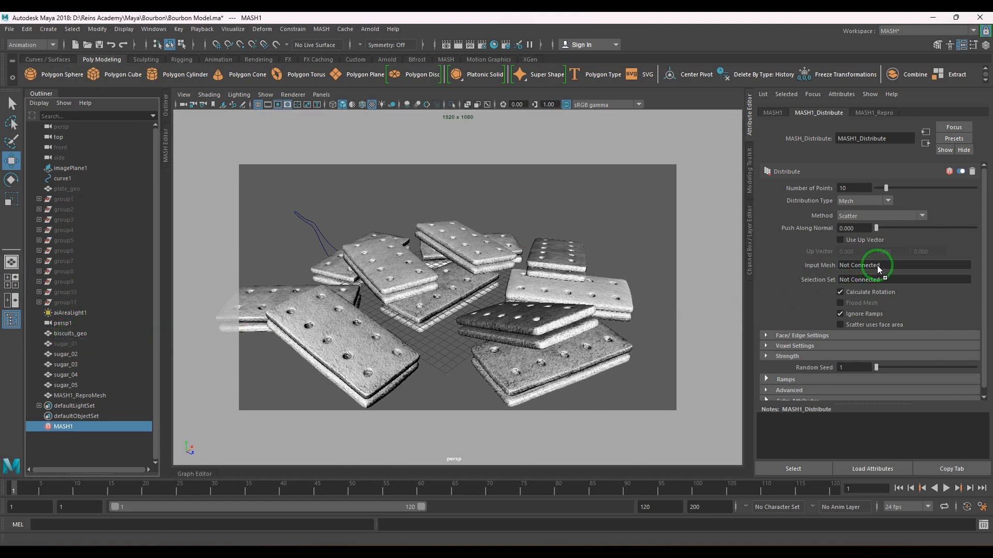
{"action": "left_click", "coordinate": [880, 265]}
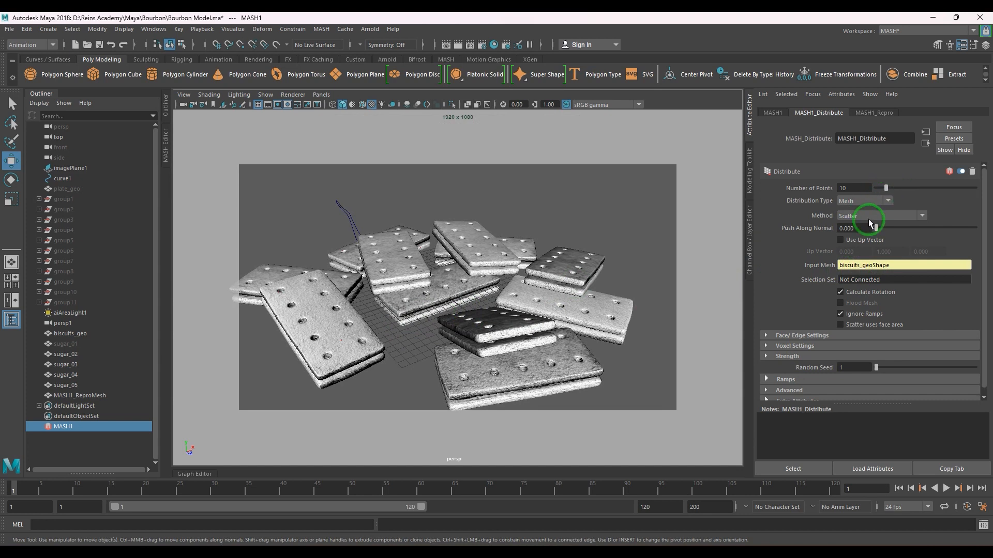
{"action": "mouse_move", "coordinate": [889, 189]}
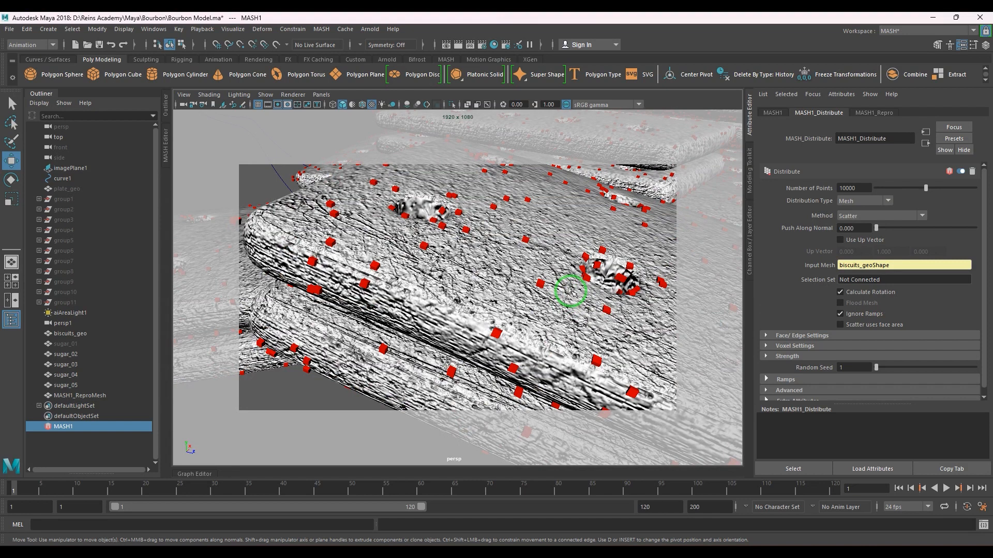
{"action": "mouse_move", "coordinate": [66, 391]}
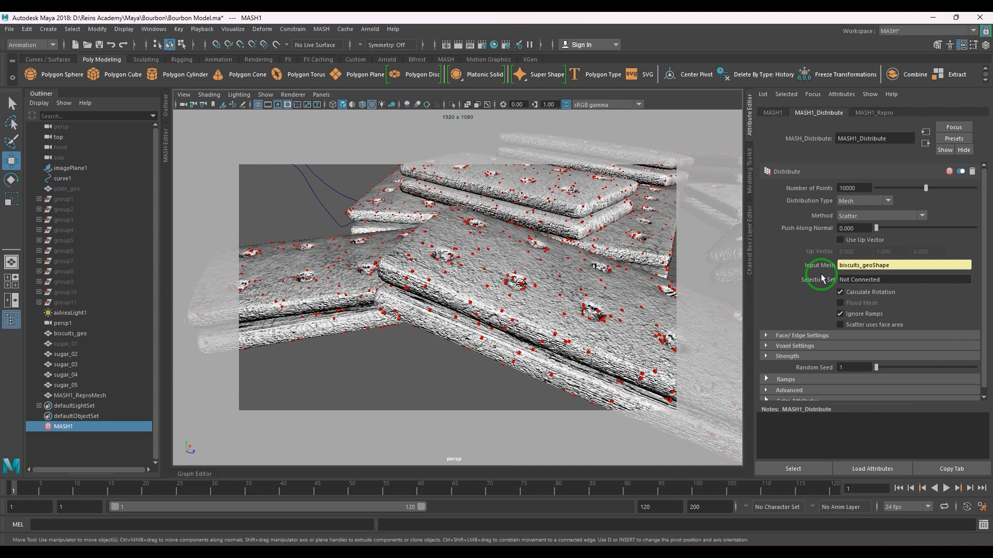
Step: Add sugar_02 through sugar_05 to the MASH1_Repro Objects list alongside sugar_01
{"action": "left_click", "coordinate": [873, 111]}
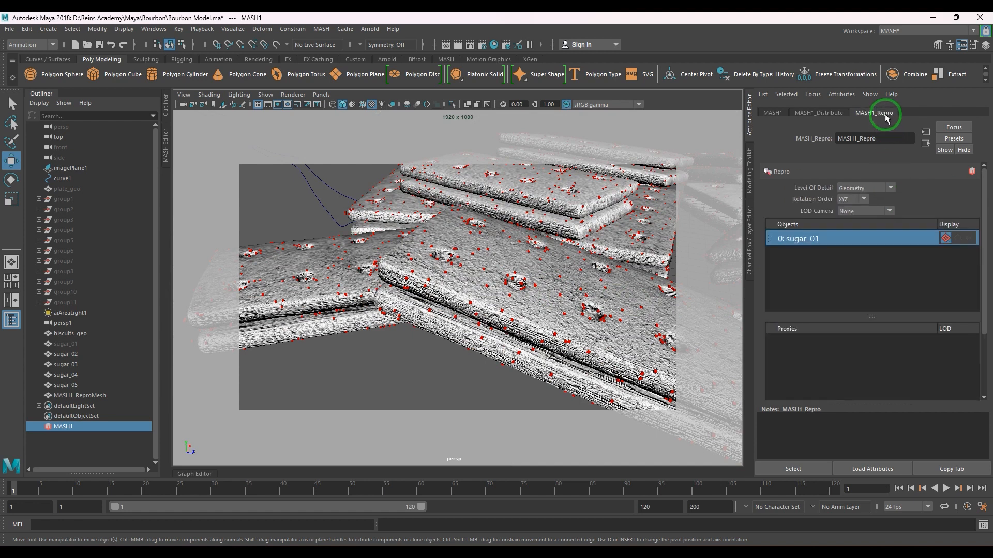
{"action": "mouse_move", "coordinate": [827, 239]}
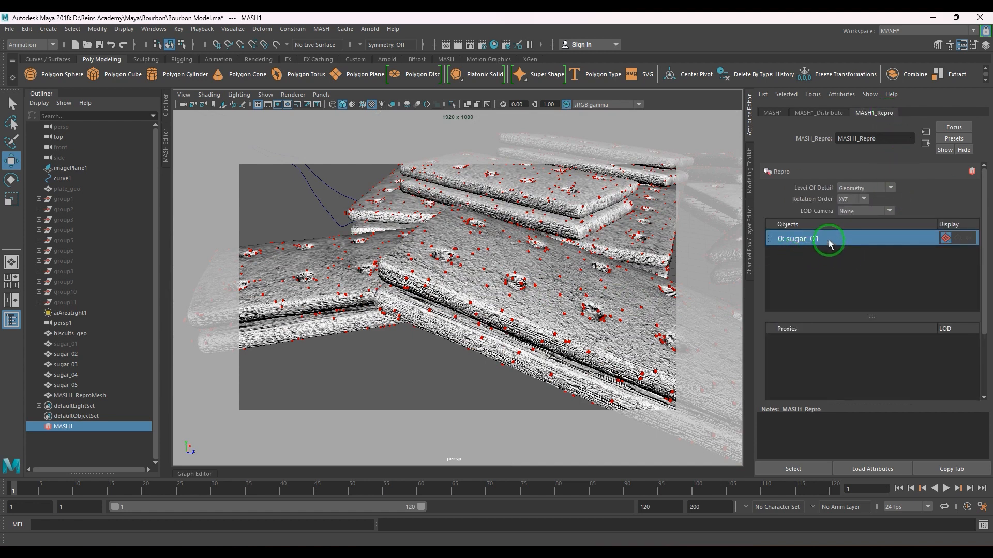
{"action": "mouse_move", "coordinate": [80, 358]}
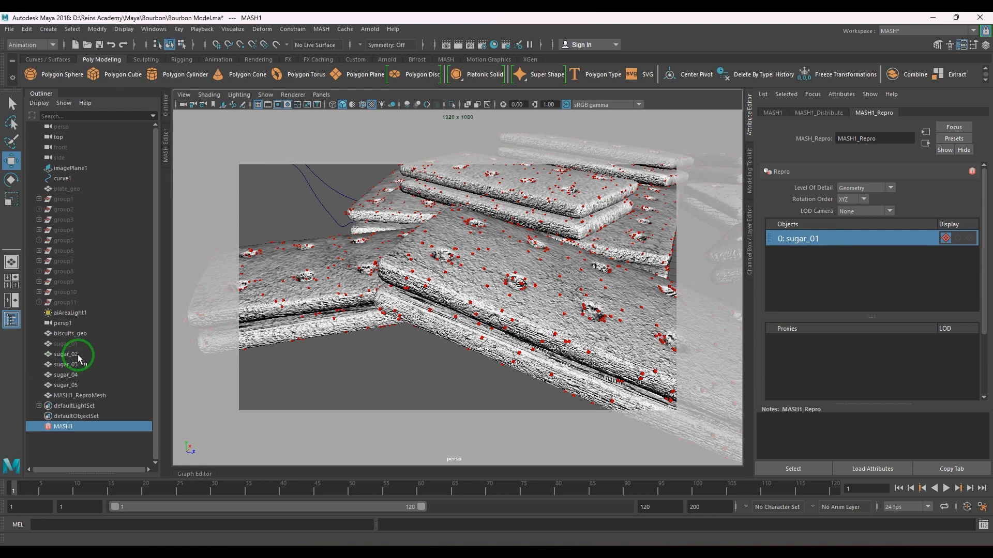
{"action": "left_click", "coordinate": [66, 354]}
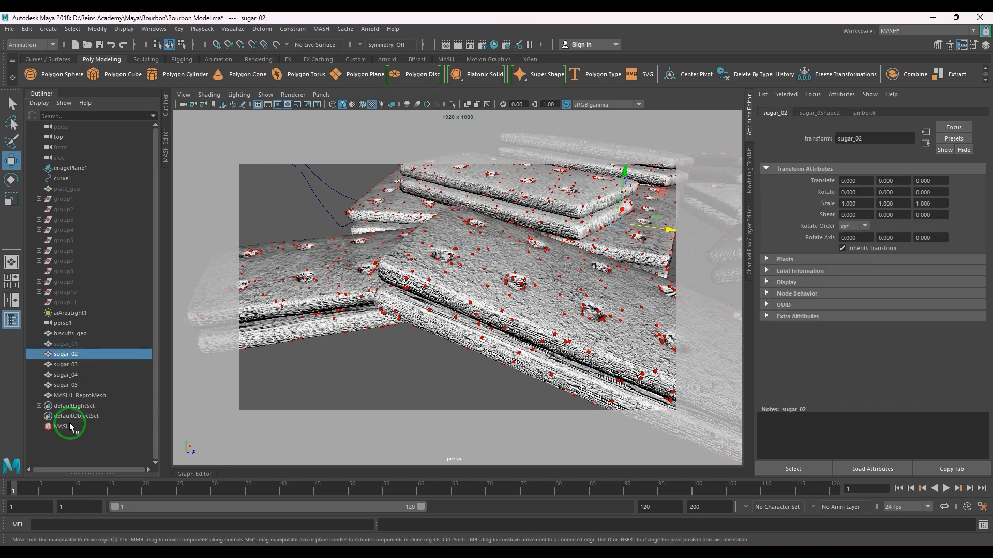
{"action": "left_click", "coordinate": [63, 426]}
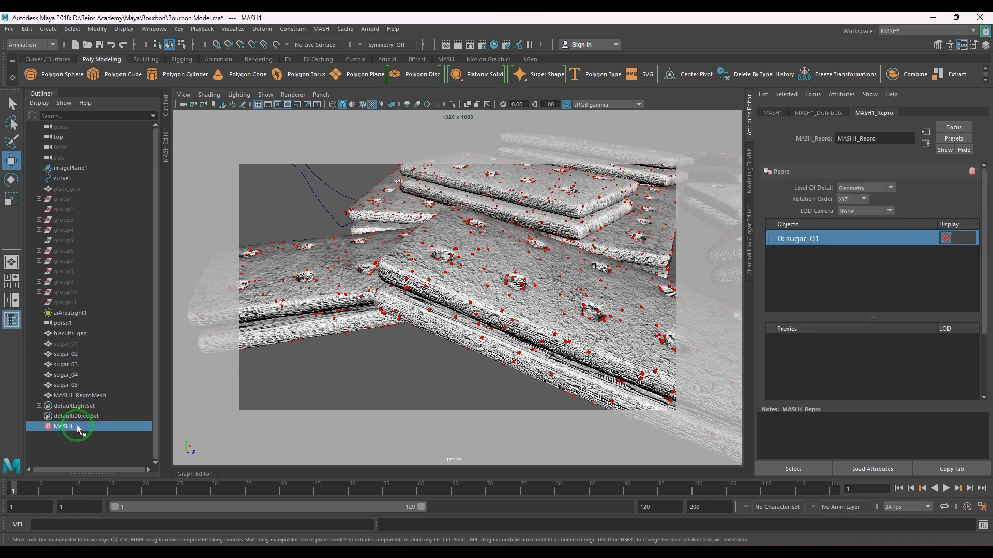
{"action": "mouse_move", "coordinate": [71, 354]}
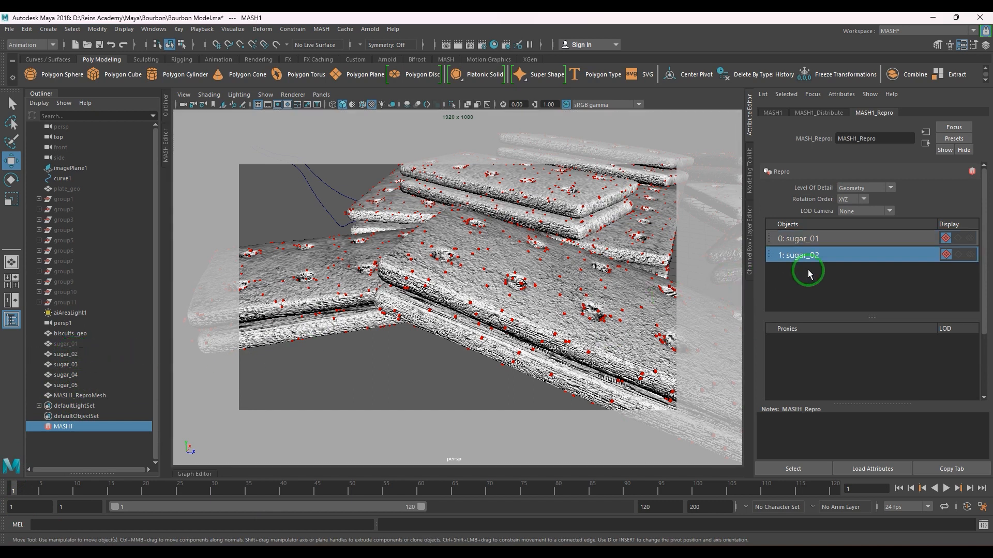
{"action": "mouse_move", "coordinate": [116, 372]}
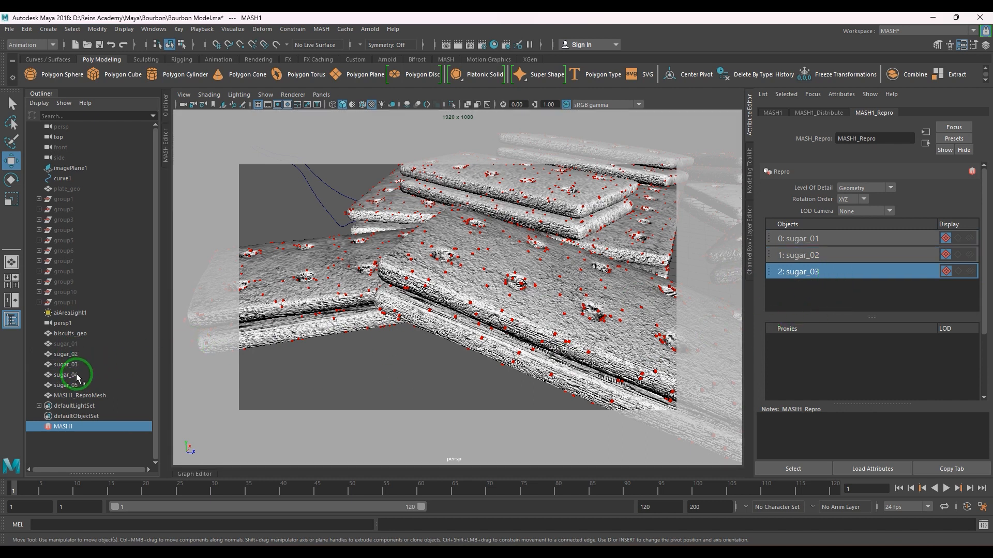
{"action": "left_click", "coordinate": [66, 374]}
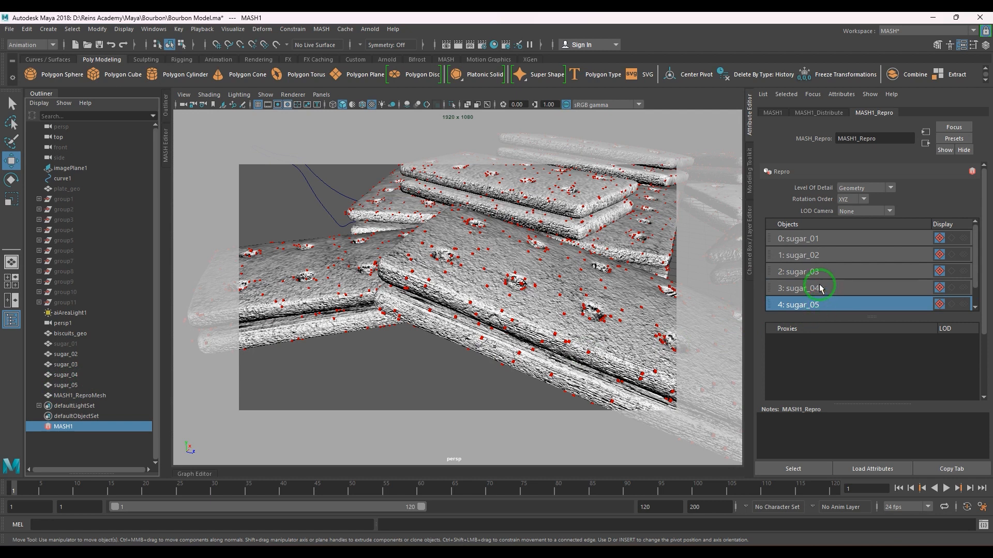
{"action": "mouse_move", "coordinate": [885, 257]}
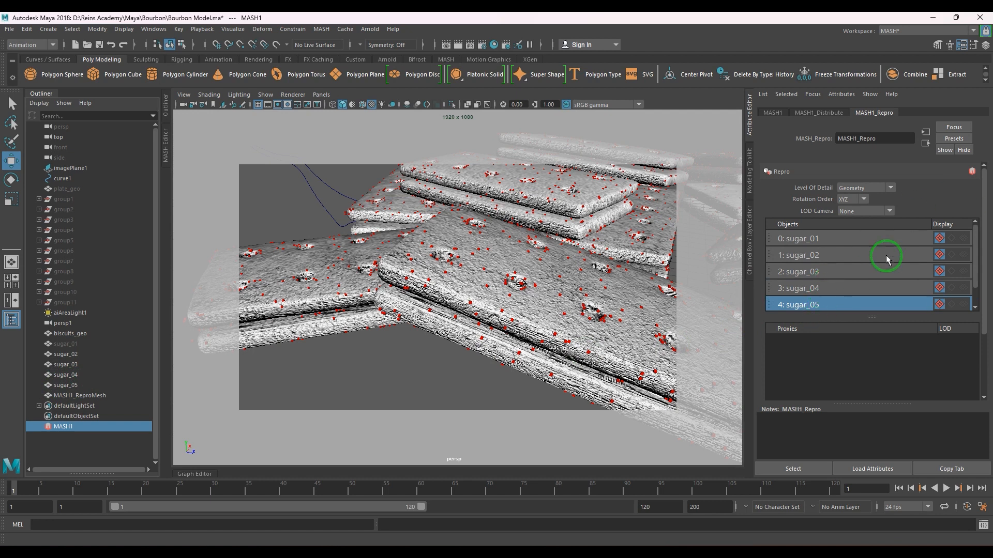
{"action": "mouse_move", "coordinate": [500, 285]}
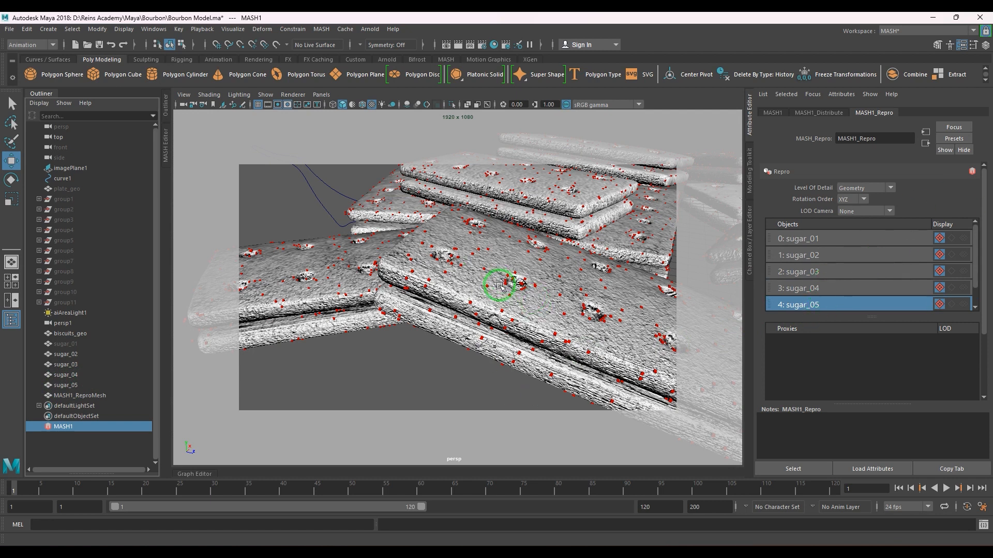
{"action": "left_click", "coordinate": [818, 113]}
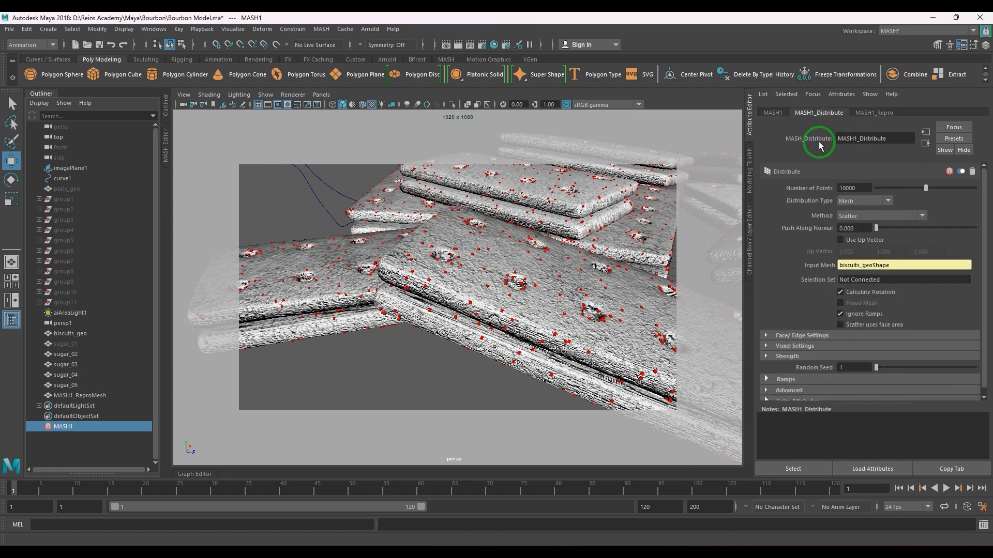
{"action": "mouse_move", "coordinate": [826, 135]}
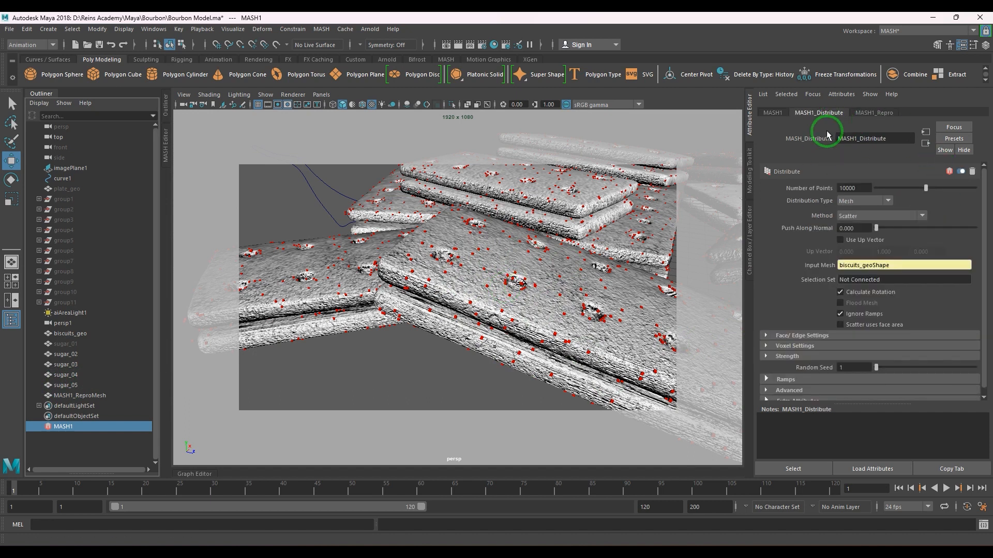
{"action": "mouse_move", "coordinate": [417, 75]}
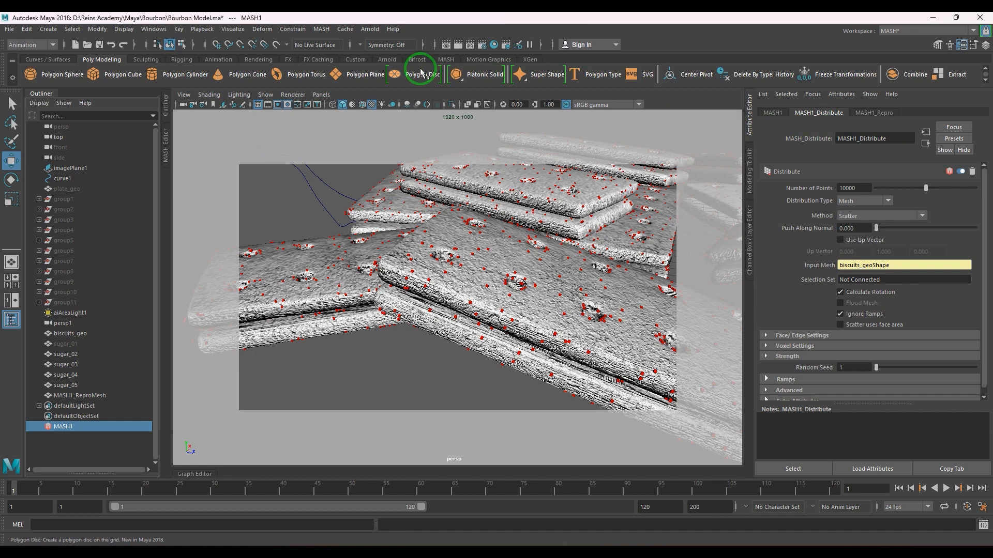
Step: Add an ID node to MASH1 in the MASH Editor and set its ID Type to Random
{"action": "left_click", "coordinate": [321, 29]}
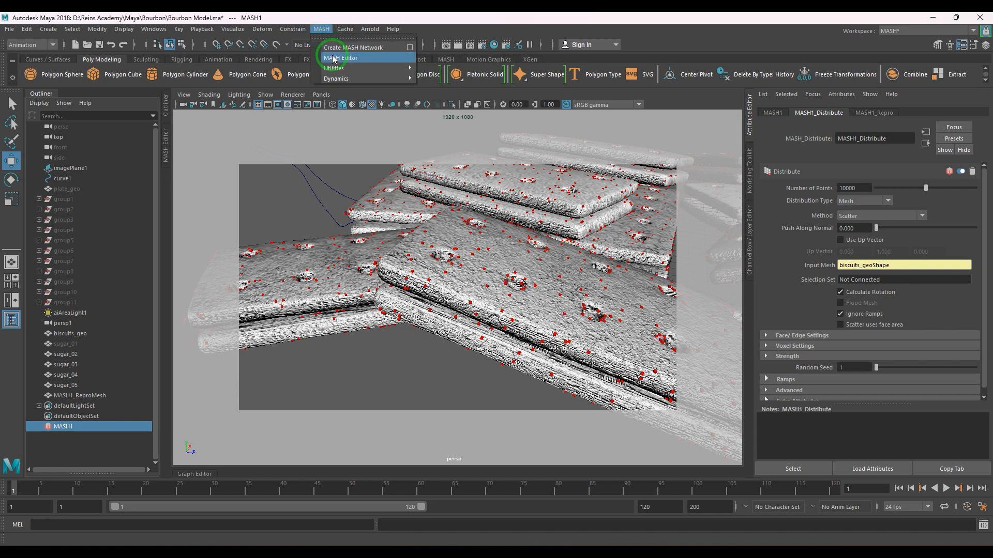
{"action": "left_click", "coordinate": [341, 58]}
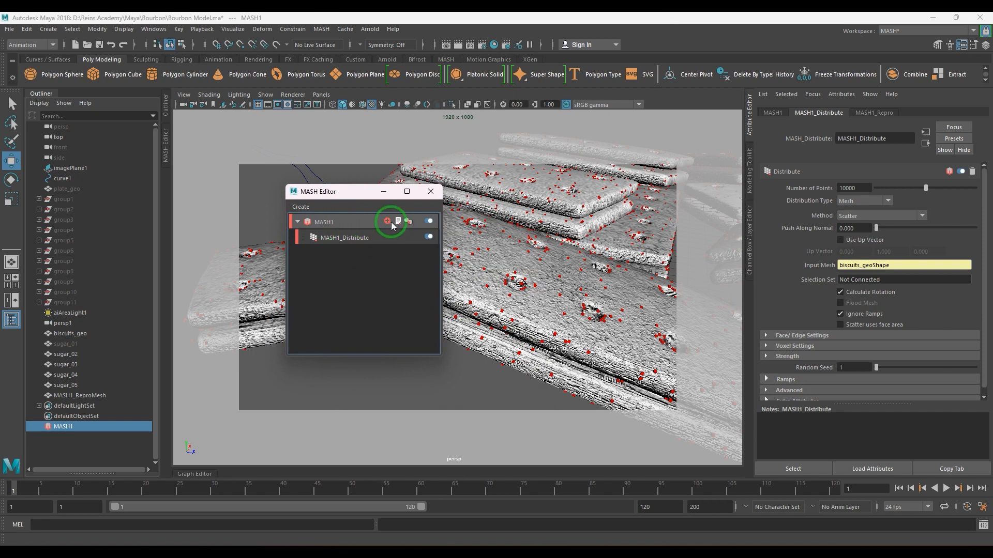
{"action": "left_click", "coordinate": [398, 221]}
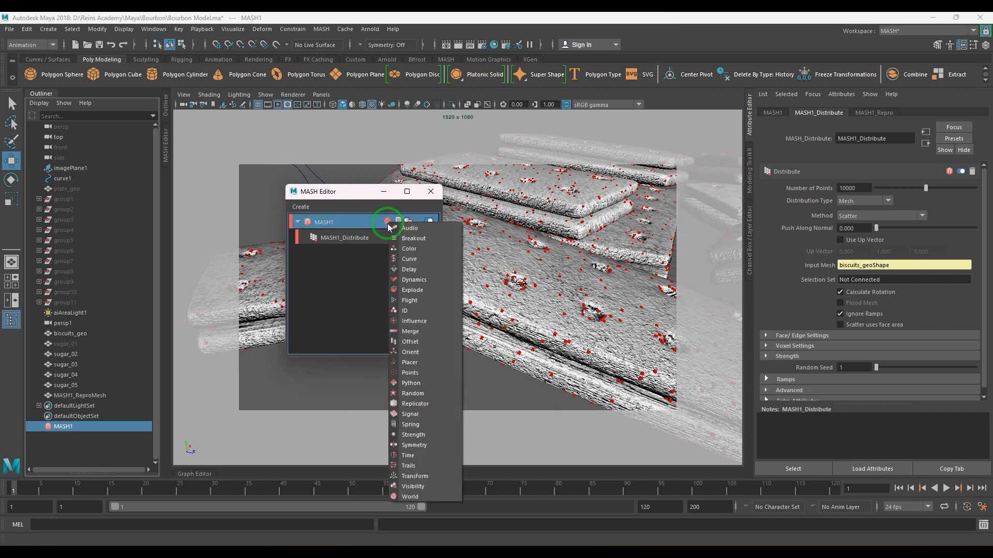
{"action": "mouse_move", "coordinate": [404, 310]}
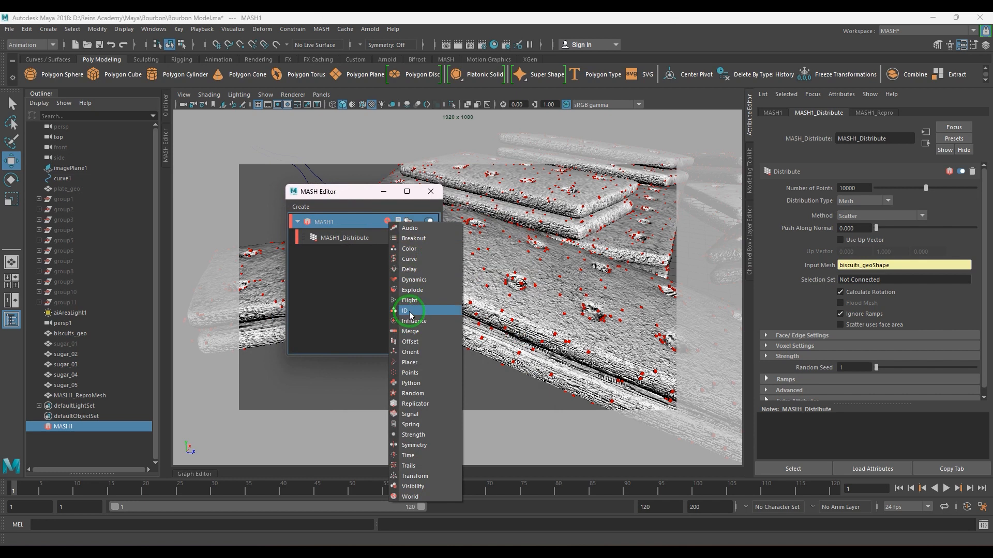
{"action": "left_click", "coordinate": [404, 310]}
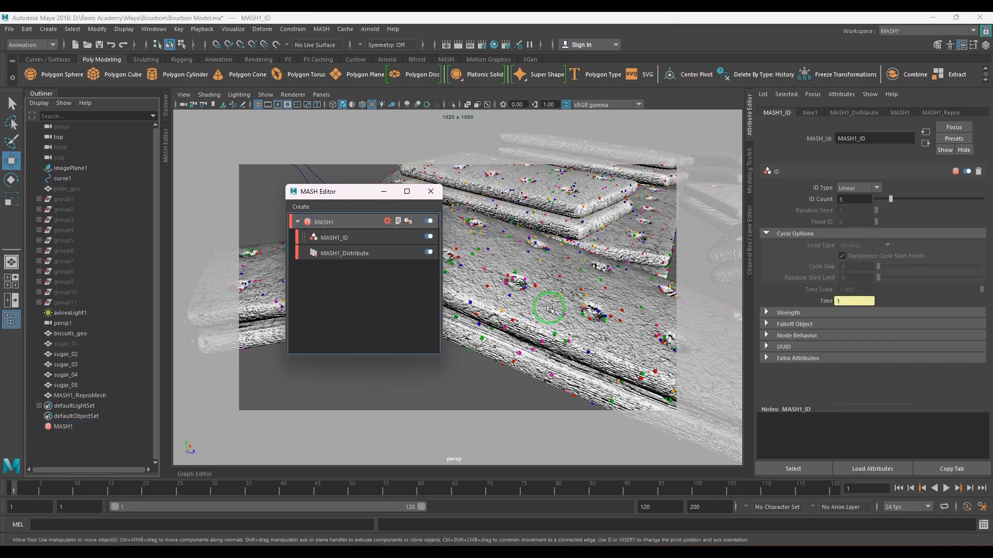
{"action": "left_click", "coordinate": [858, 187]}
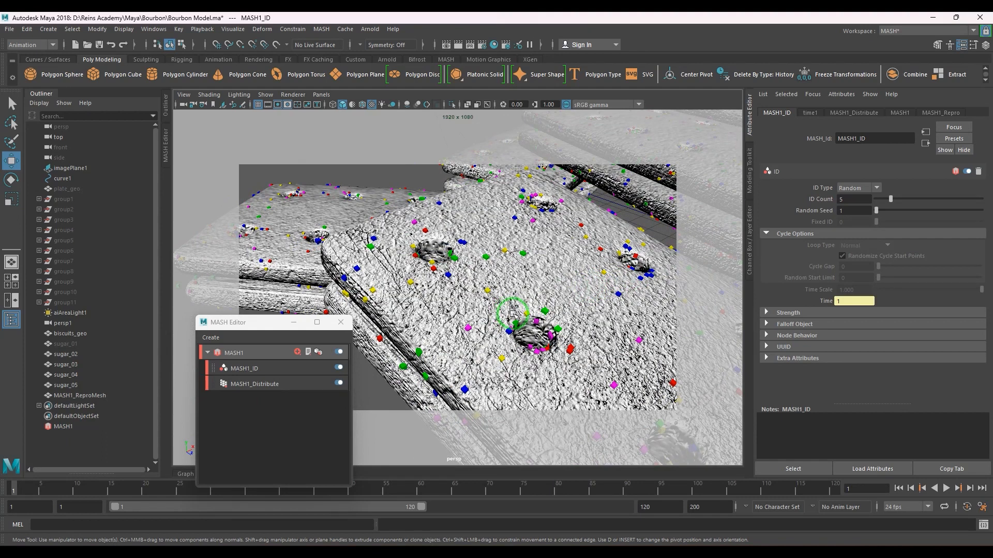
{"action": "mouse_move", "coordinate": [569, 257]}
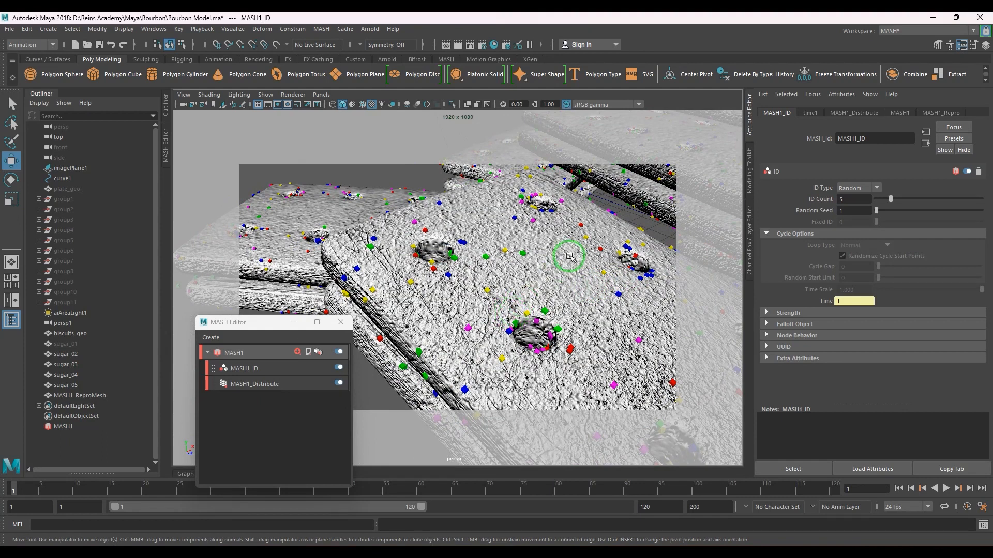
{"action": "mouse_move", "coordinate": [525, 314]}
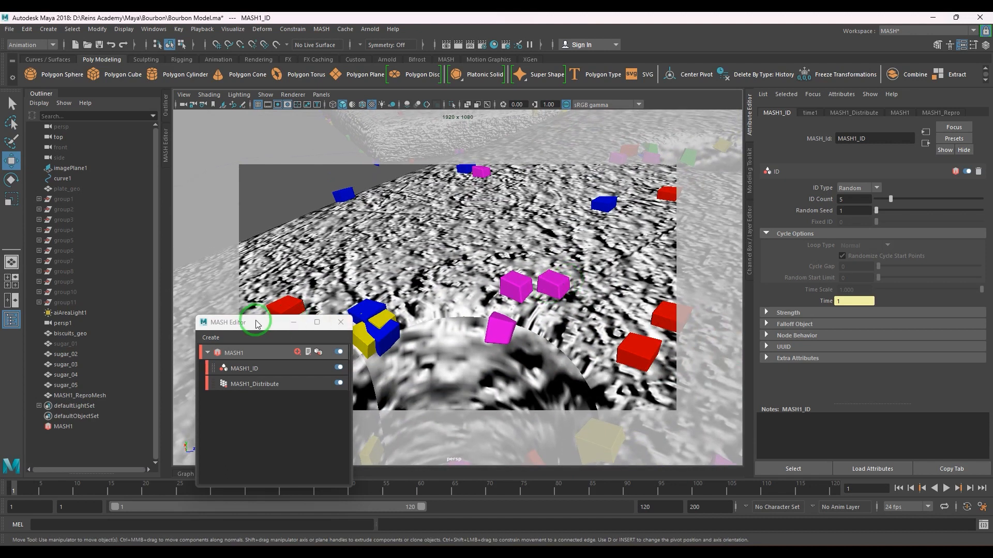
Step: Add a Random node with Position 0, Rotation 180 and Scale 0.5 on X/Y/Z
{"action": "left_click", "coordinate": [281, 253]}
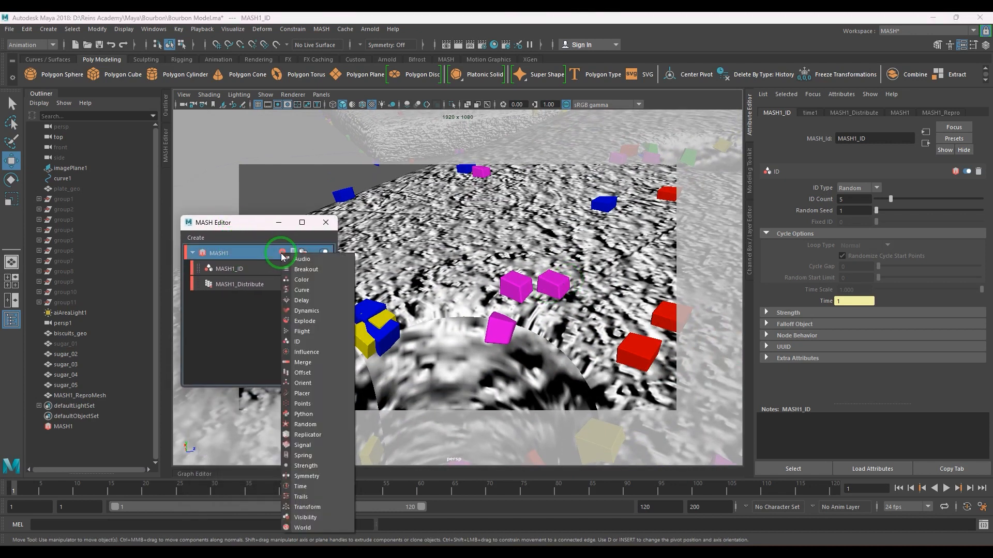
{"action": "mouse_move", "coordinate": [306, 424]}
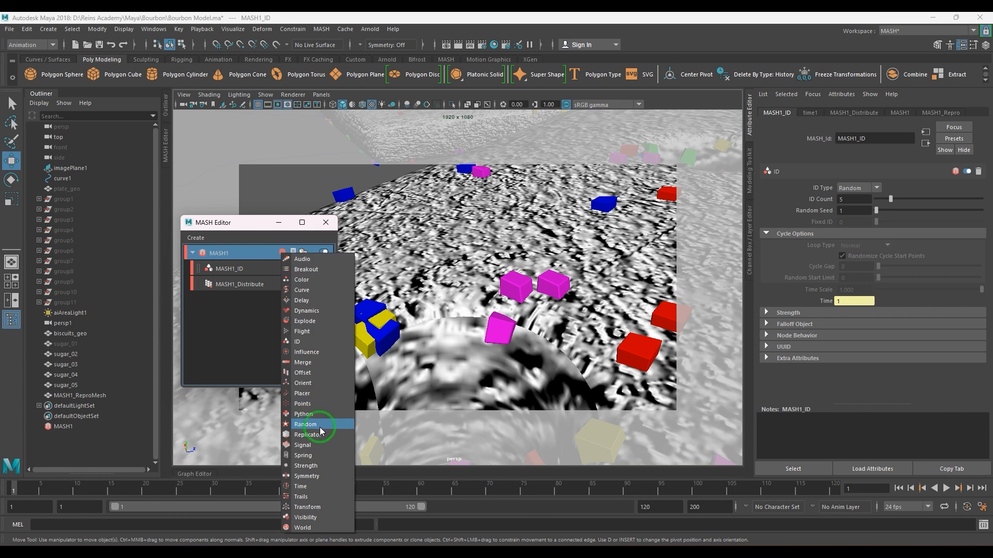
{"action": "left_click", "coordinate": [306, 424]}
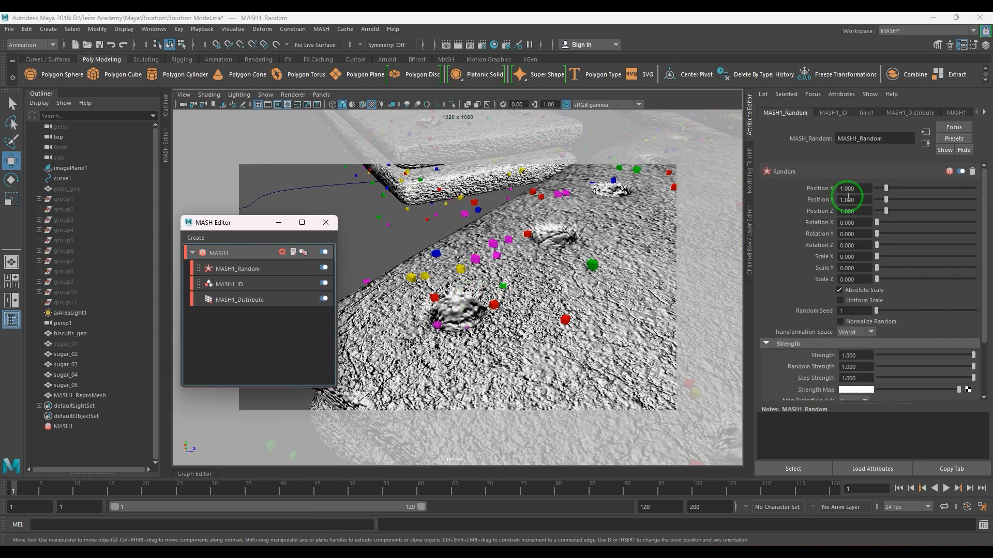
{"action": "triple_click", "coordinate": [855, 200]}
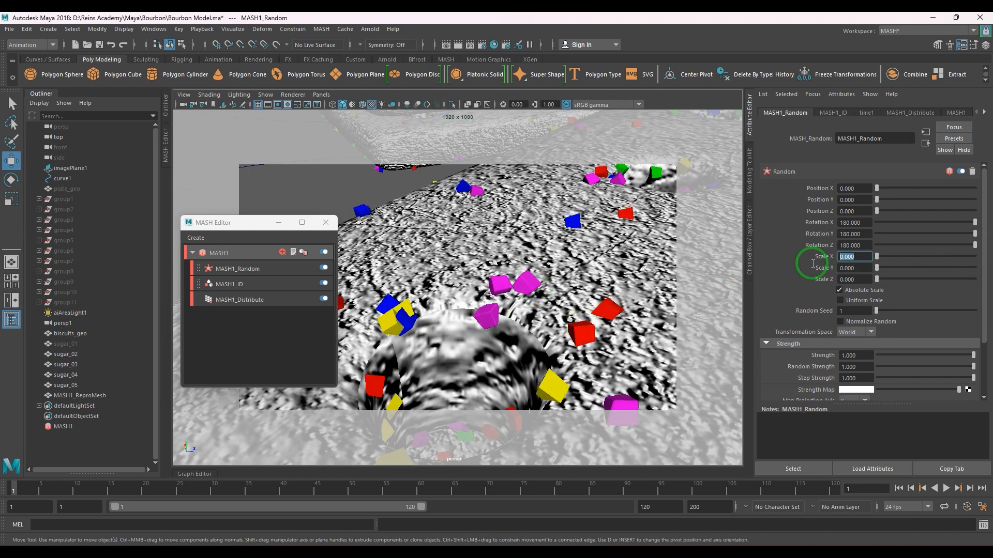
{"action": "type", "text": "0.500"}
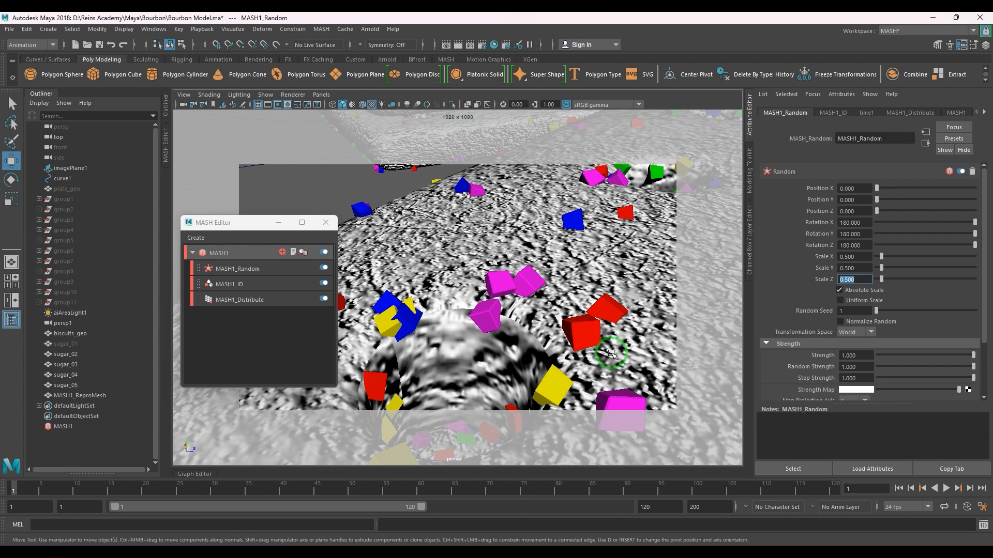
{"action": "mouse_move", "coordinate": [529, 283]}
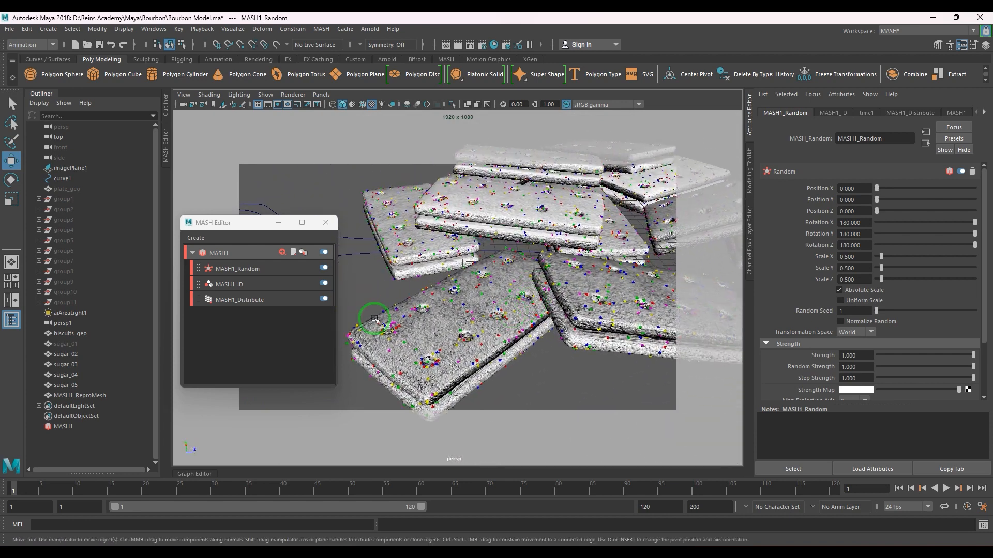
{"action": "left_click", "coordinate": [238, 298]}
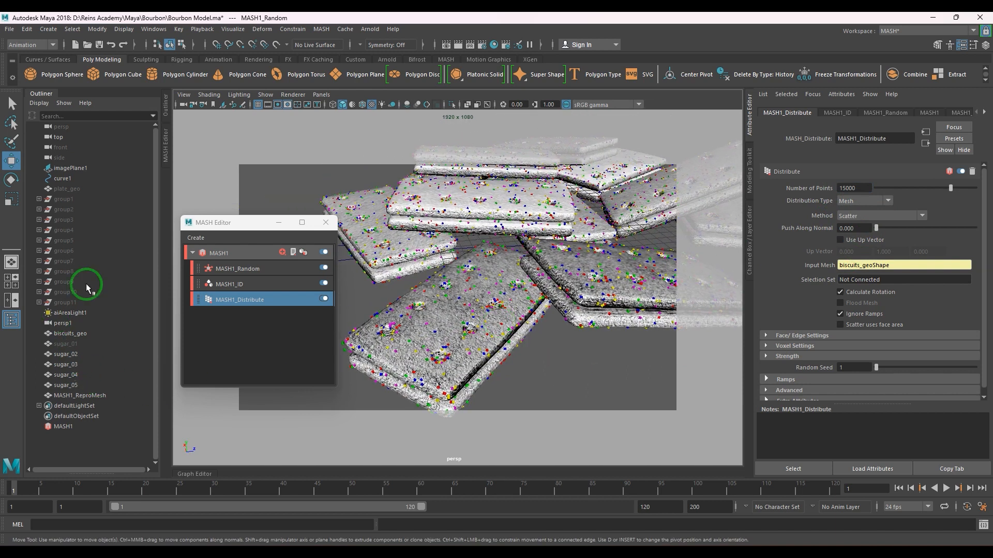
{"action": "left_click", "coordinate": [67, 188]}
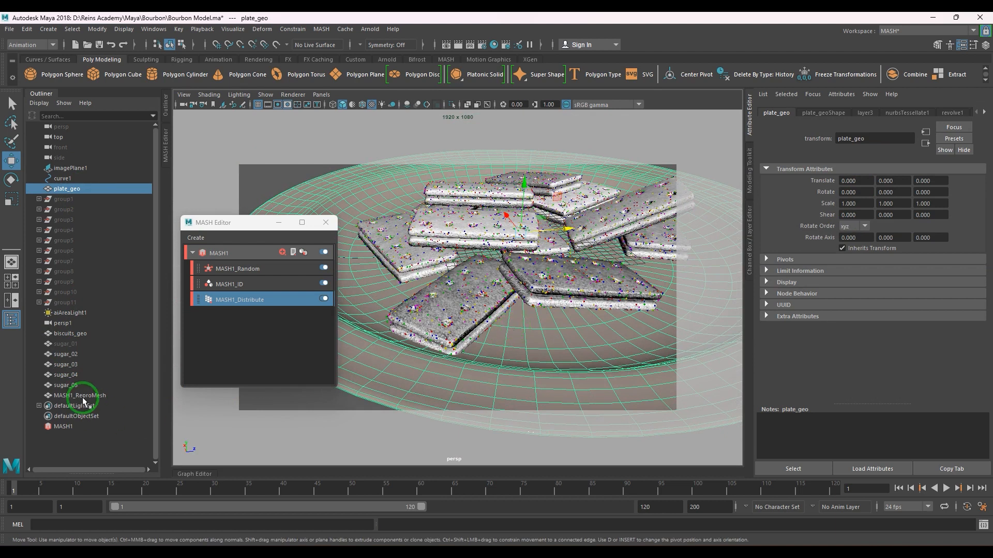
Step: Select the sugar meshes in the Outliner and inspect sugar_01's shape attributes
{"action": "left_click", "coordinate": [66, 353]}
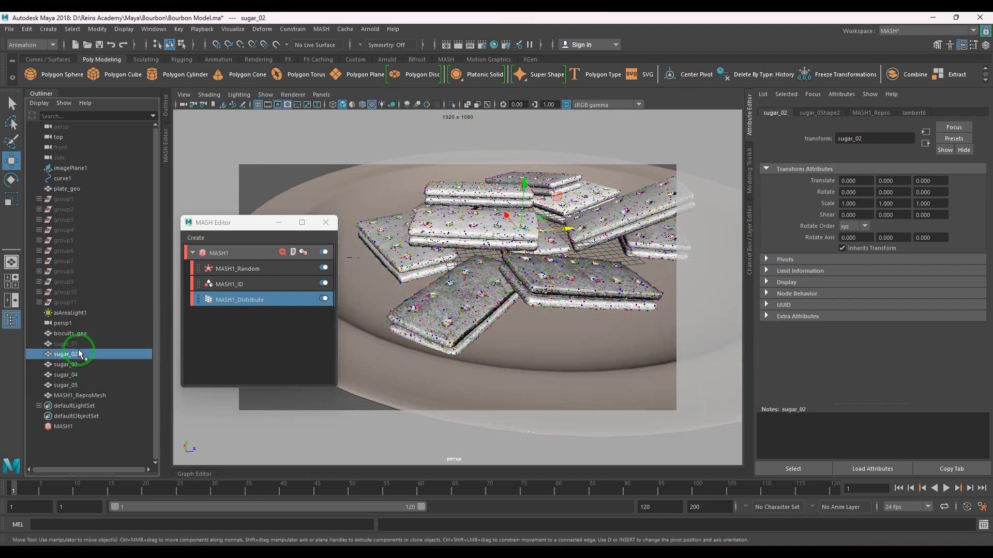
{"action": "left_click", "coordinate": [66, 385]}
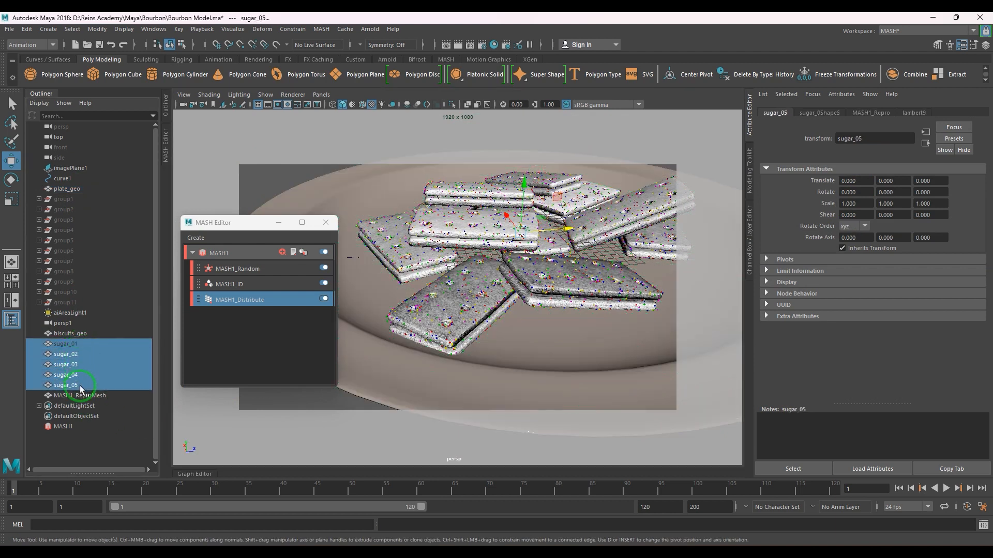
{"action": "mouse_move", "coordinate": [114, 378]}
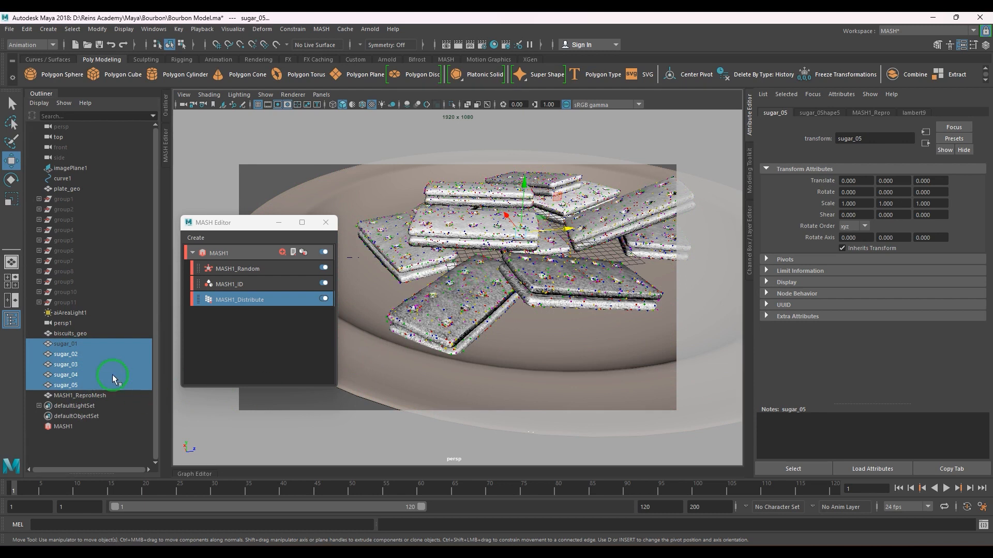
{"action": "left_click", "coordinate": [65, 344]}
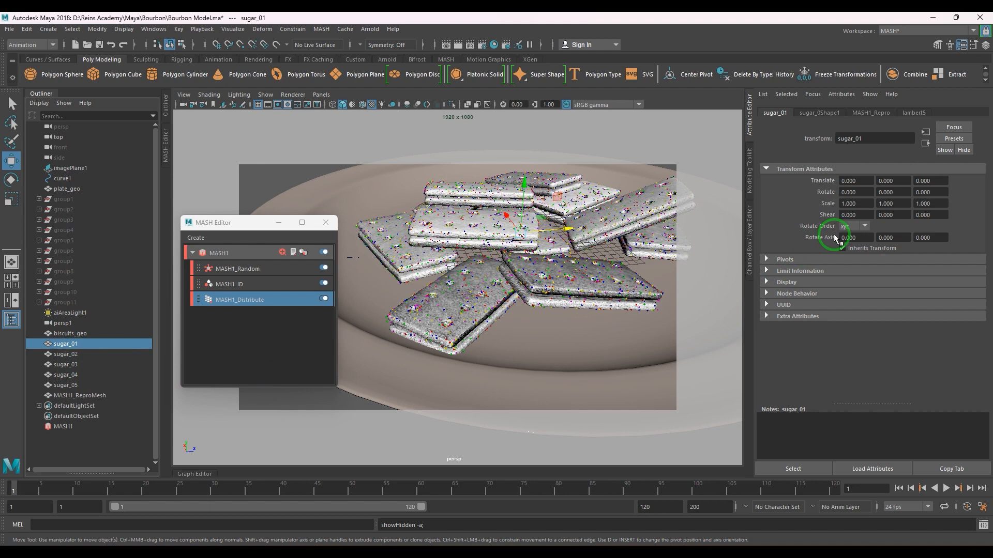
{"action": "left_click", "coordinate": [818, 112]}
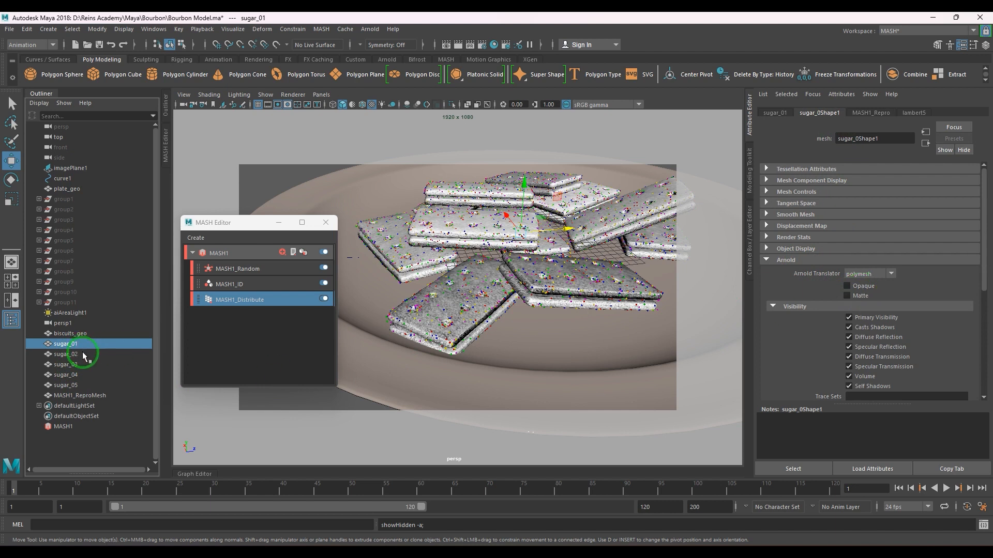
Step: Assign a new aiStandardSurface (aiStandardSurface5) to all five sugar meshes sugar_01–sugar_05
{"action": "left_click", "coordinate": [65, 375]}
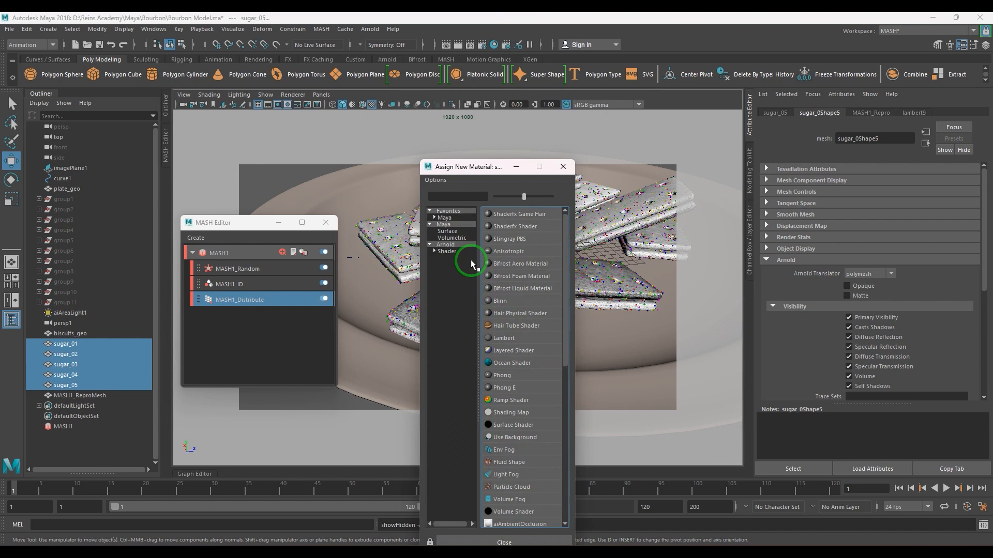
{"action": "left_click", "coordinate": [444, 244]}
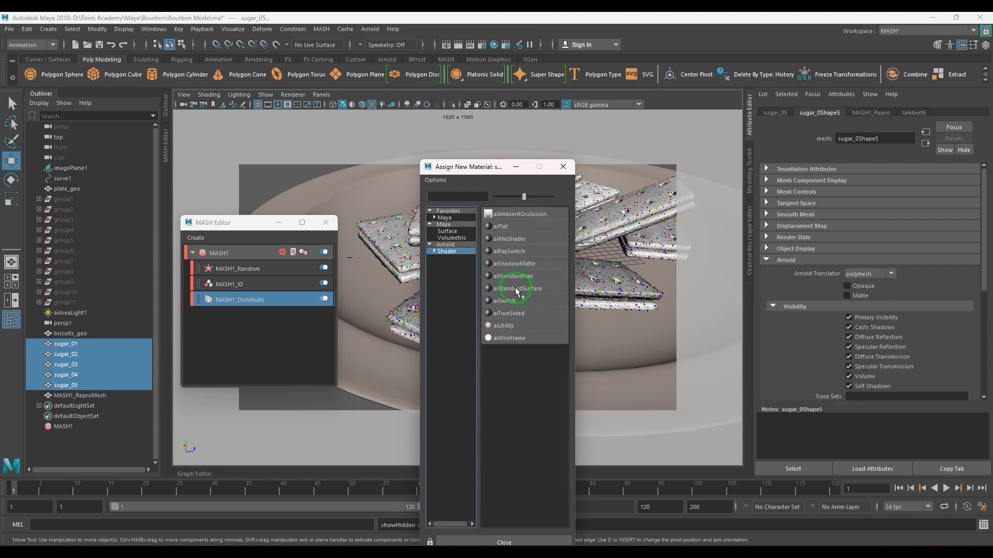
{"action": "double_click", "coordinate": [517, 289]}
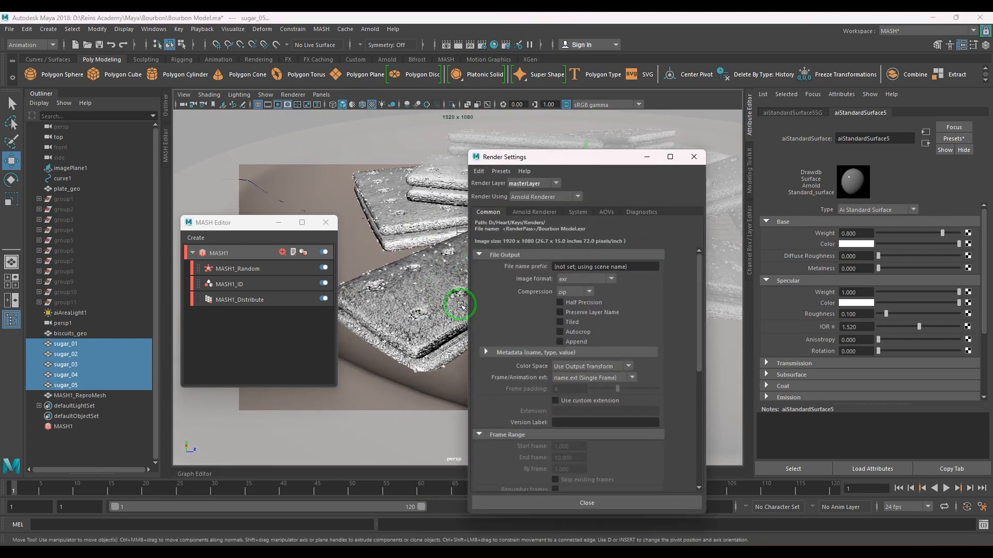
Step: Set the render image size to HD_720 (1280×720), check Arnold sampling, and close Render Settings
{"action": "scroll", "scroll_direction": "down", "scroll_amount": 3}
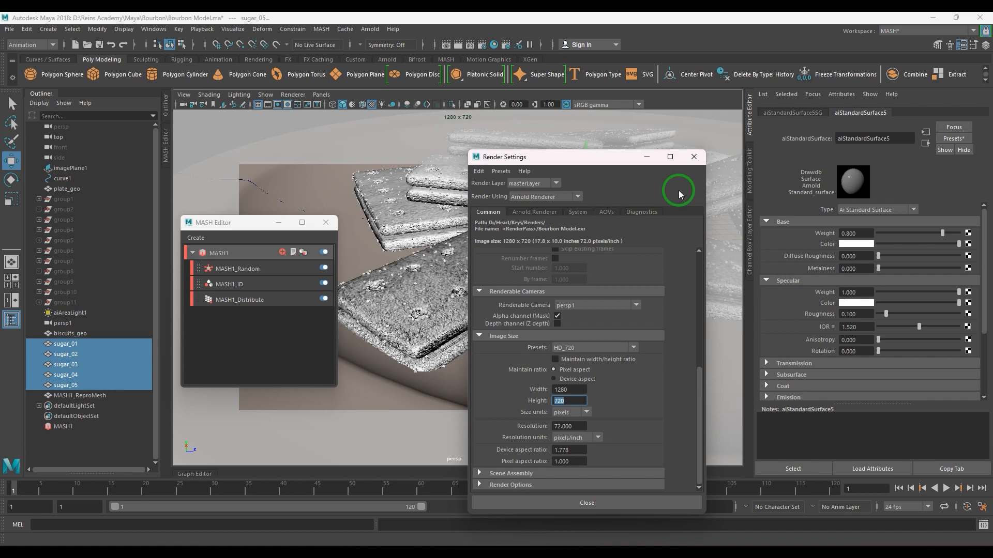
{"action": "mouse_move", "coordinate": [692, 156]}
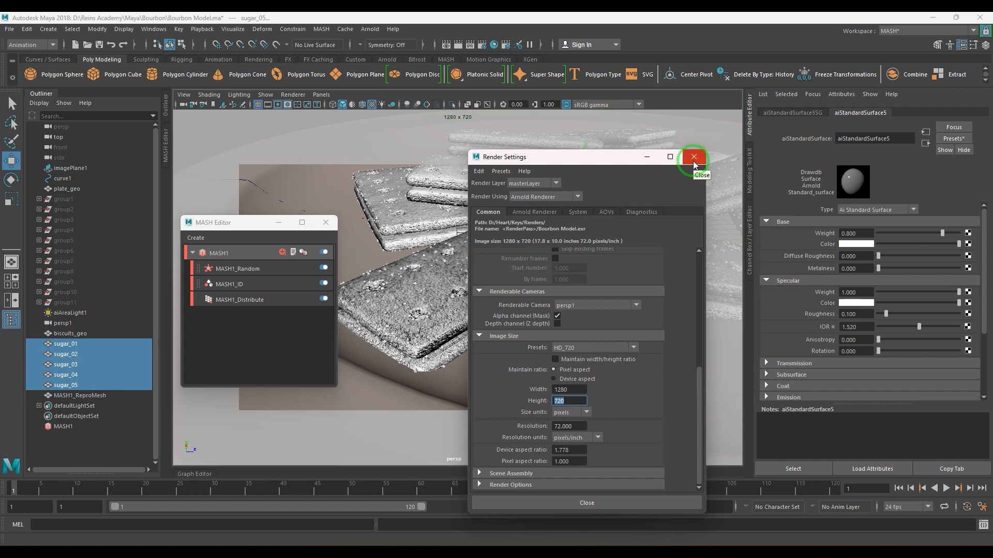
{"action": "left_click", "coordinate": [534, 211]}
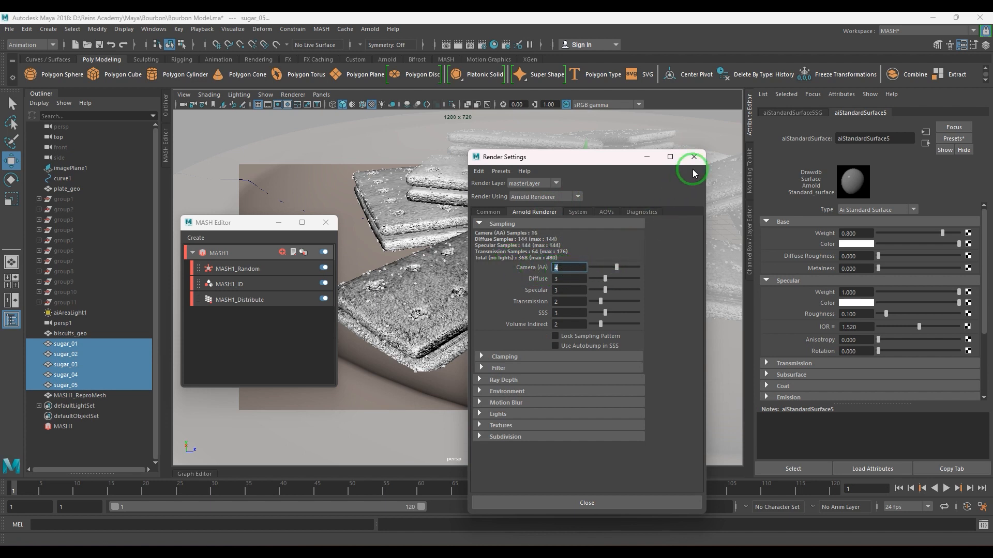
{"action": "left_click", "coordinate": [693, 156]}
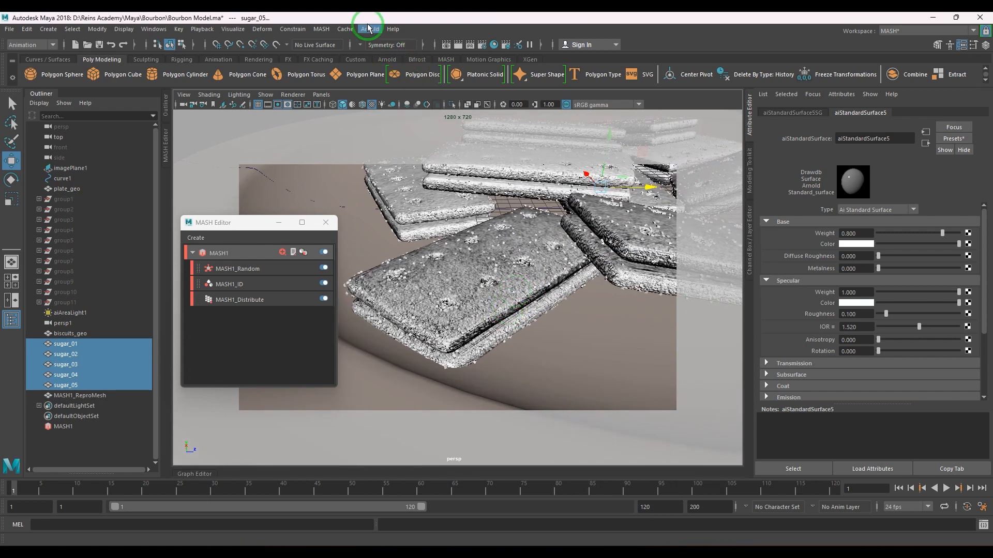
Step: Launch an Arnold RenderView render of the biscuits topped with sugar granules
{"action": "left_click", "coordinate": [369, 29]}
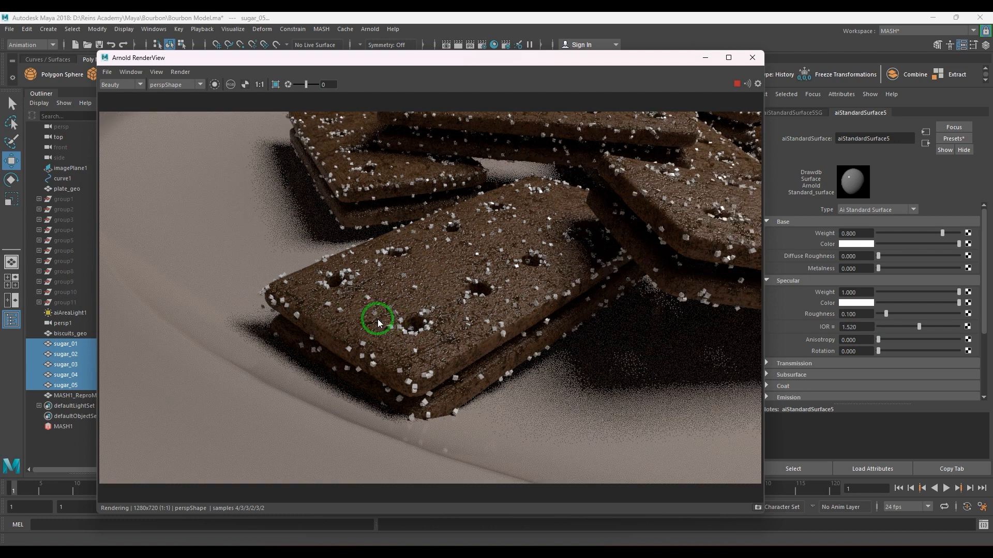
{"action": "mouse_move", "coordinate": [669, 139]}
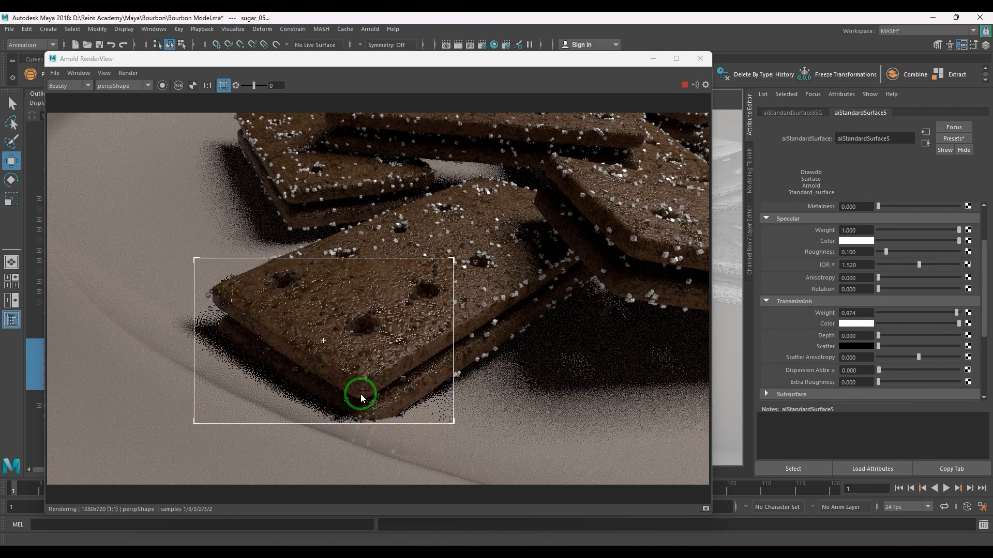
{"action": "mouse_move", "coordinate": [231, 281]}
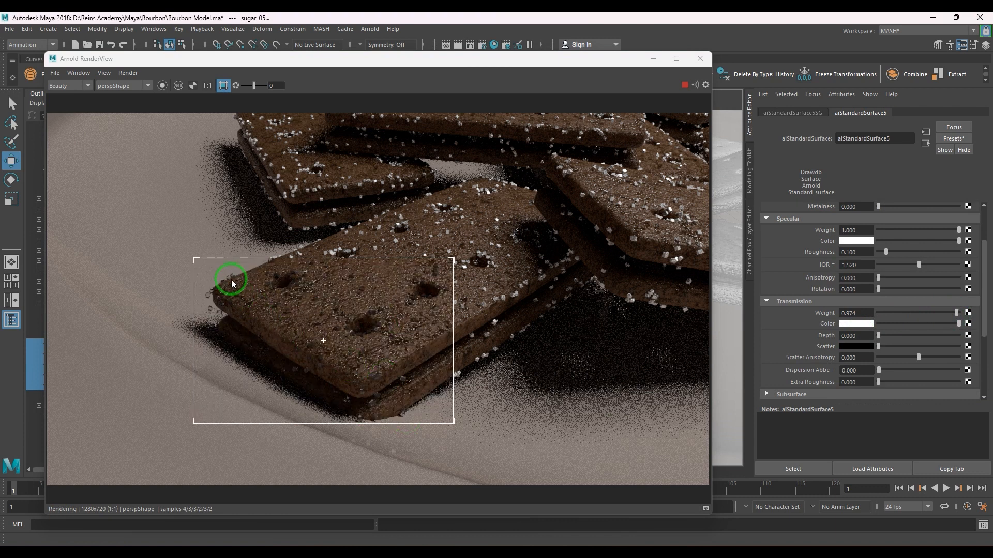
{"action": "mouse_move", "coordinate": [407, 347]}
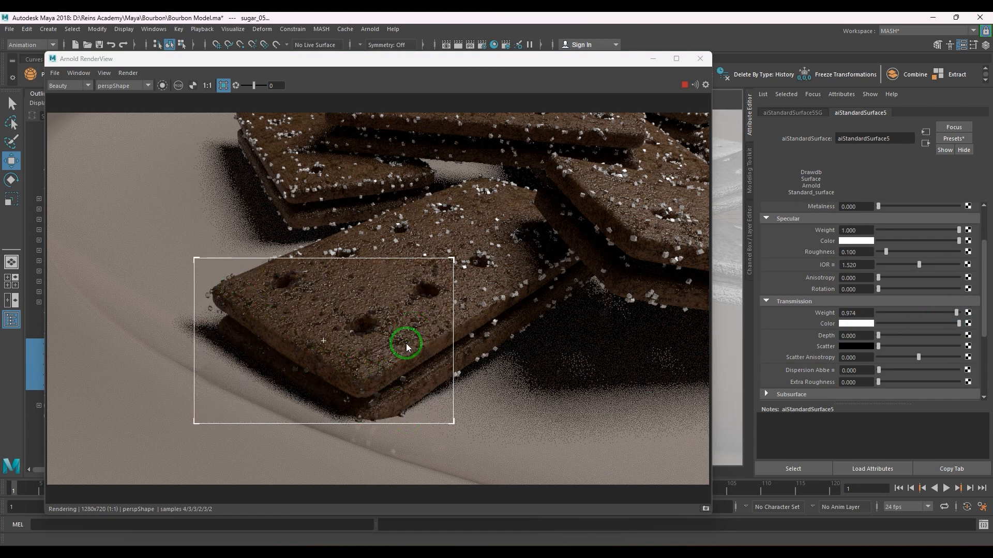
{"action": "mouse_move", "coordinate": [336, 318]}
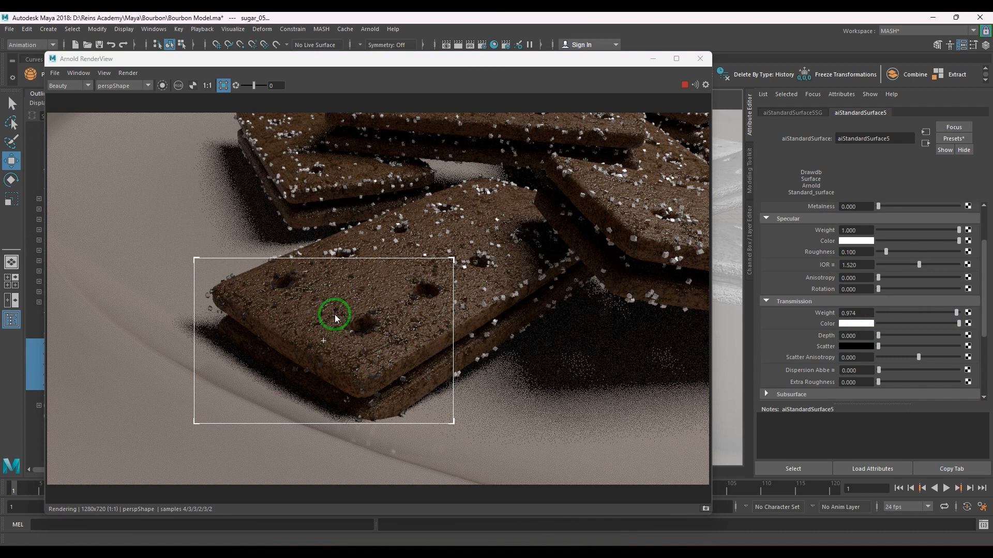
{"action": "mouse_move", "coordinate": [347, 357]}
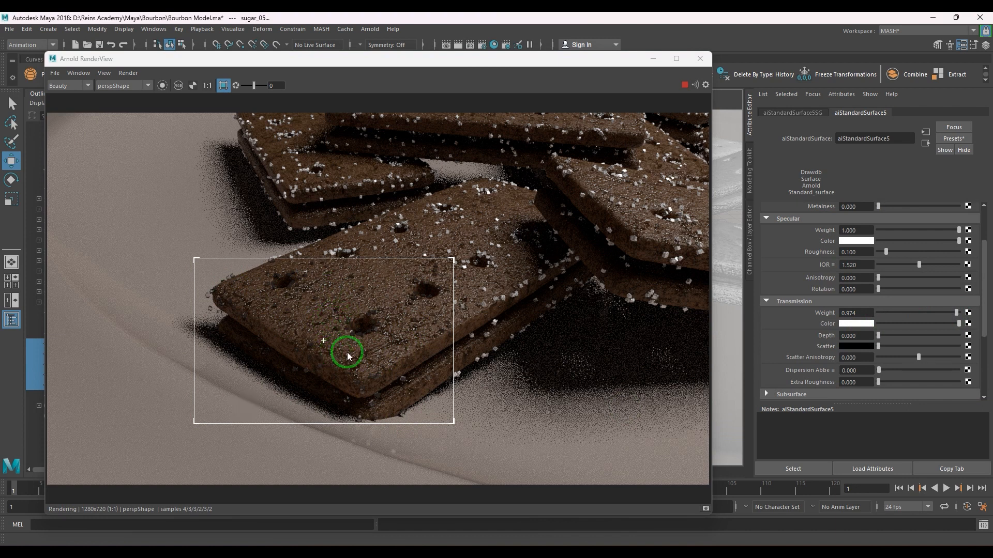
{"action": "mouse_move", "coordinate": [405, 354]}
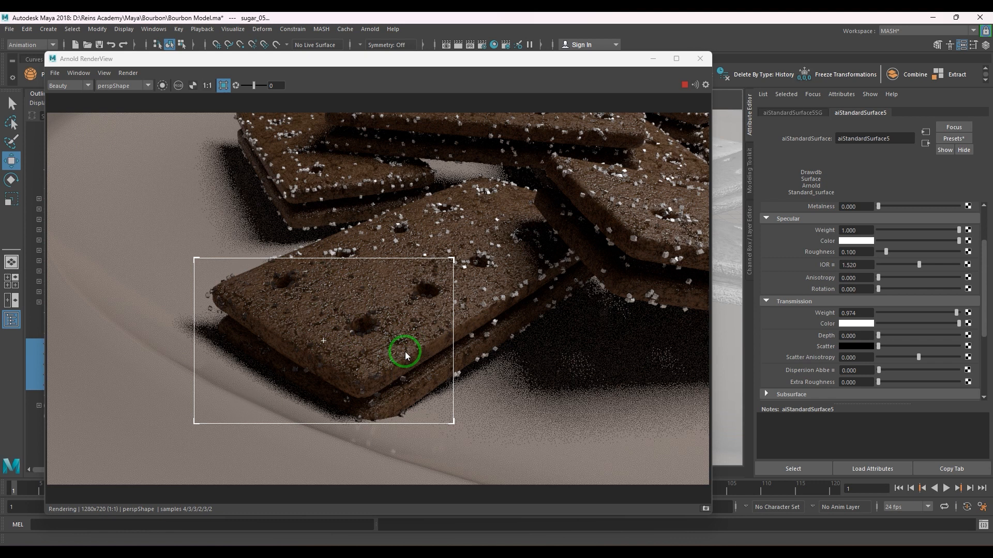
{"action": "mouse_move", "coordinate": [858, 351]}
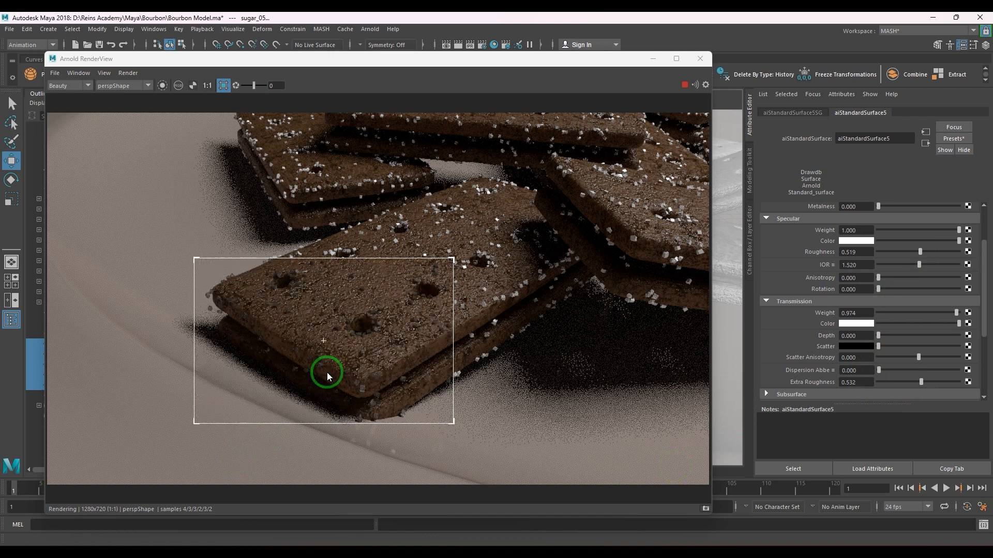
{"action": "mouse_move", "coordinate": [895, 382]}
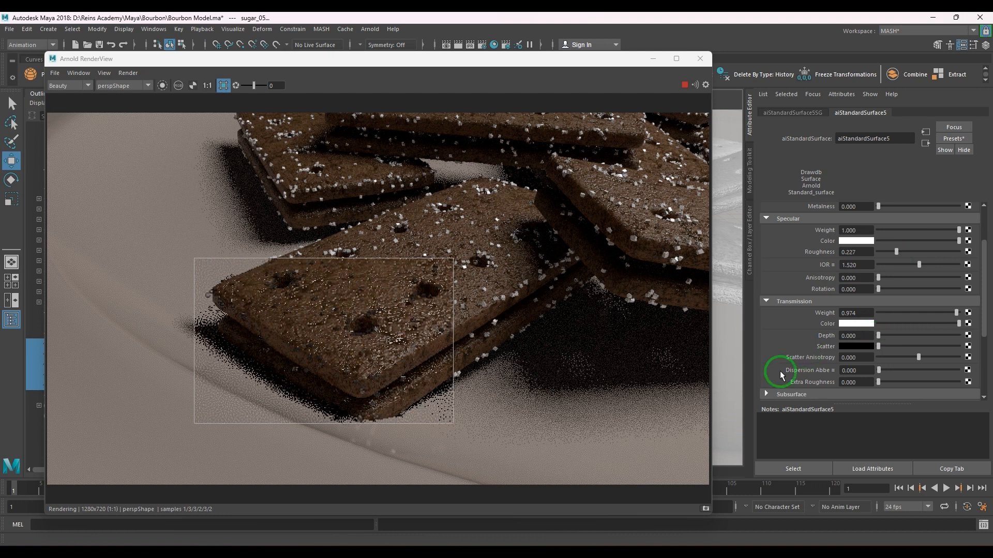
Step: Expand the sugar shader's Emission section and set its weight to 0.1
{"action": "scroll", "scroll_direction": "down", "scroll_amount": 3}
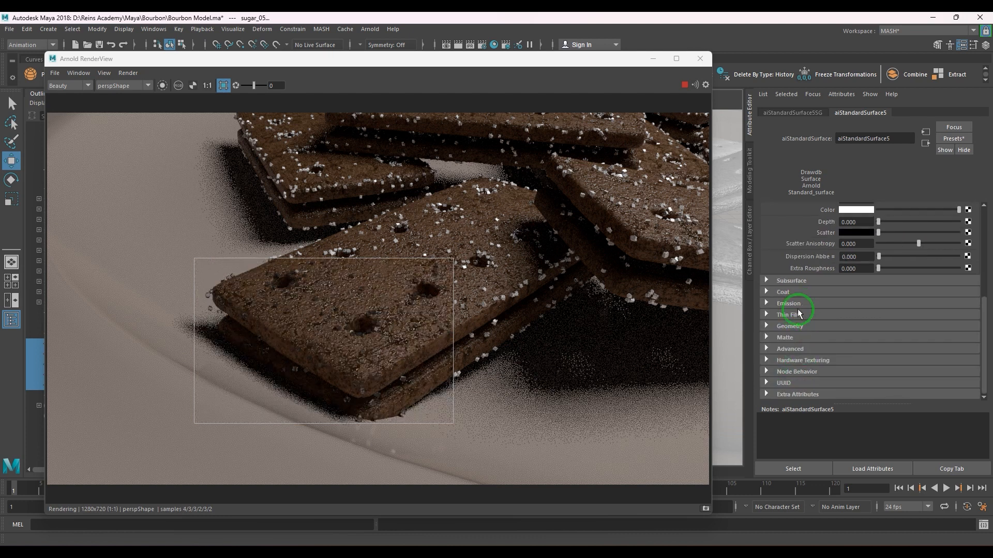
{"action": "left_click", "coordinate": [788, 303]}
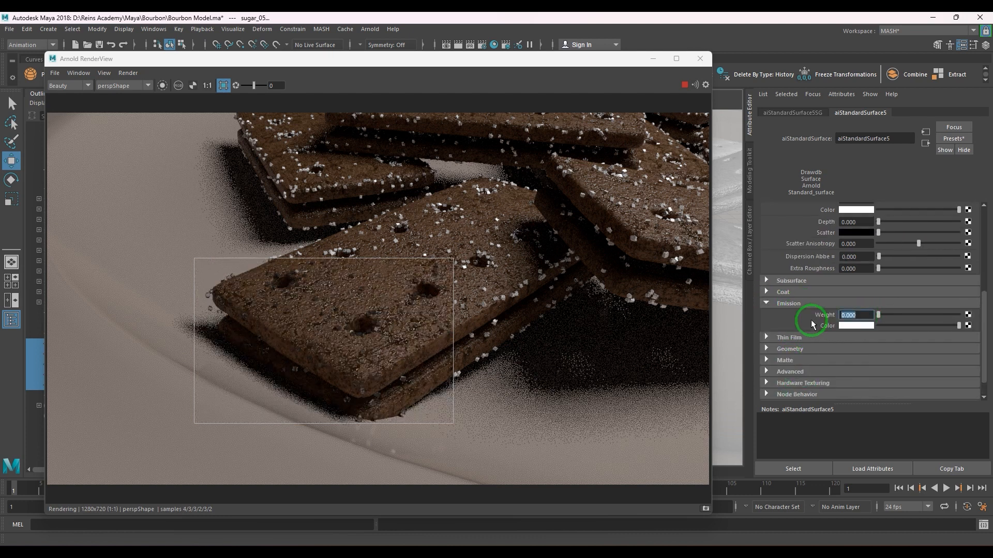
{"action": "type", "text": "0.1"}
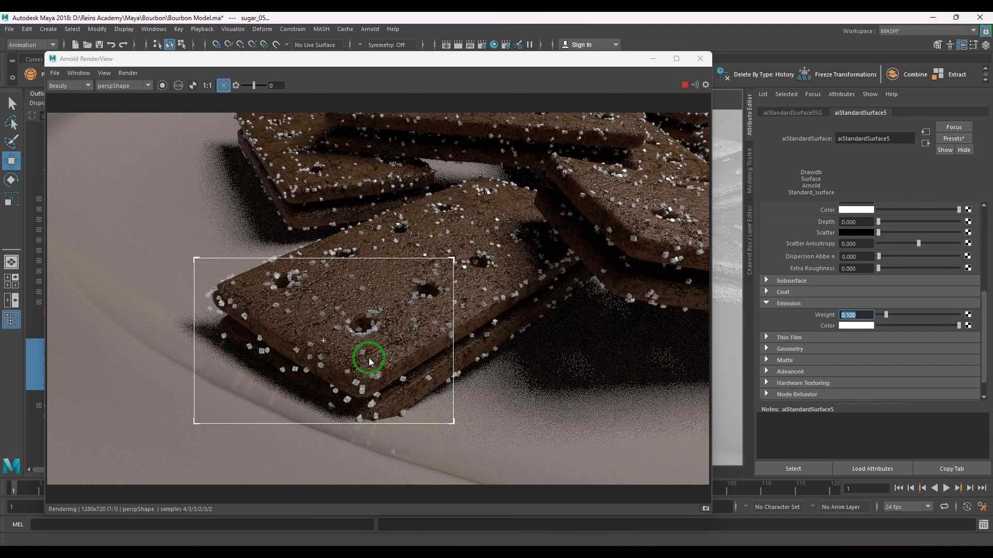
{"action": "mouse_move", "coordinate": [292, 281]}
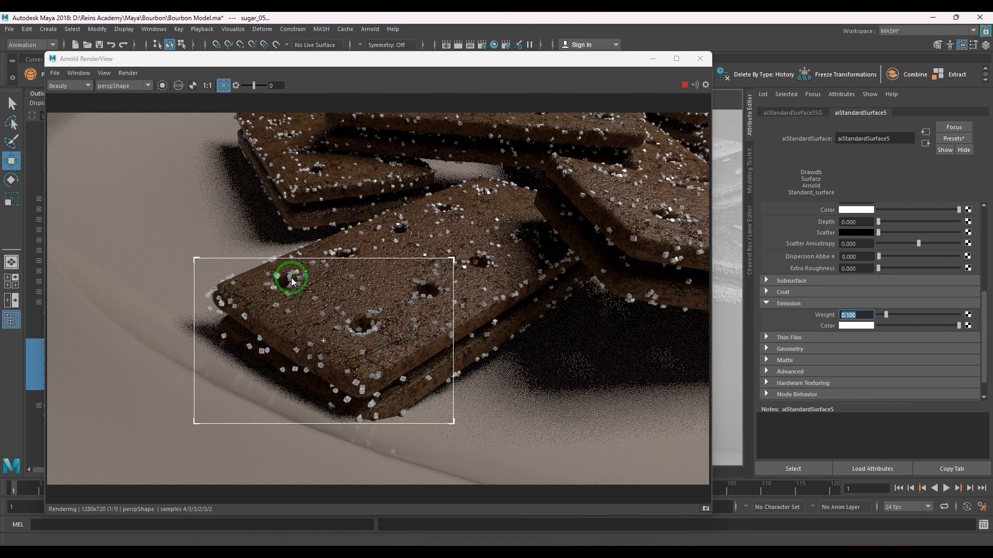
{"action": "mouse_move", "coordinate": [736, 352]}
{"action": "type", "text": "0.050"}
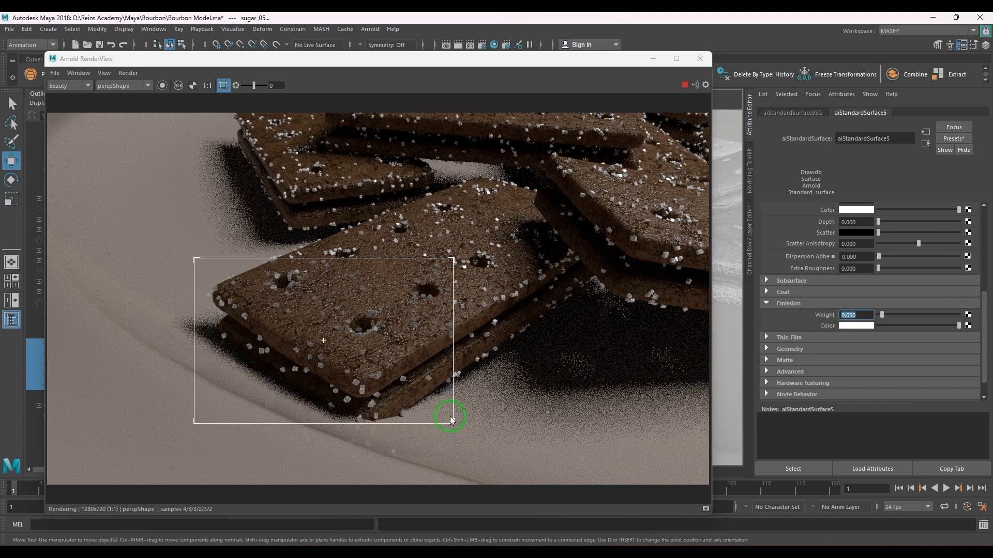
{"action": "mouse_move", "coordinate": [459, 408]}
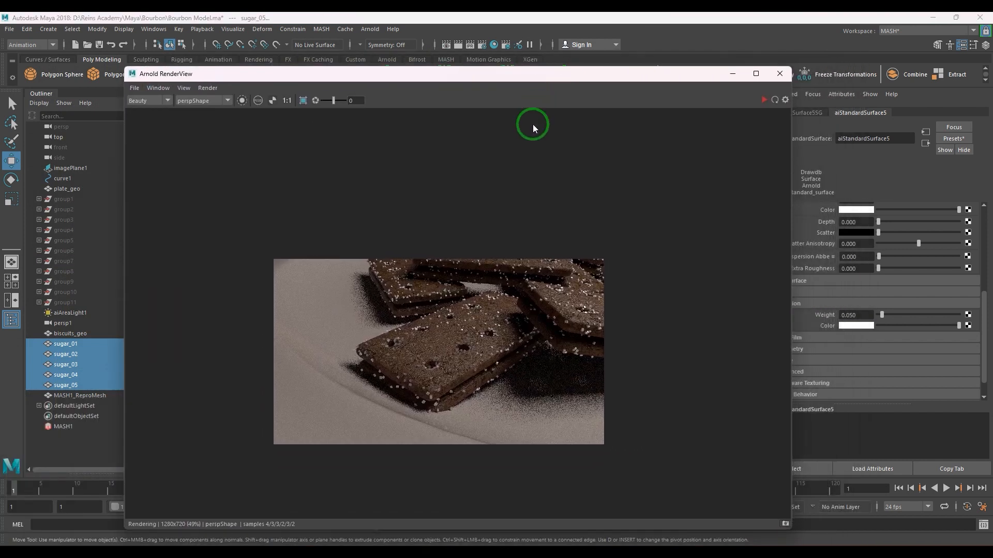
Step: Restart the IPR render and switch the render camera to perspShape2
{"action": "left_click", "coordinate": [764, 100]}
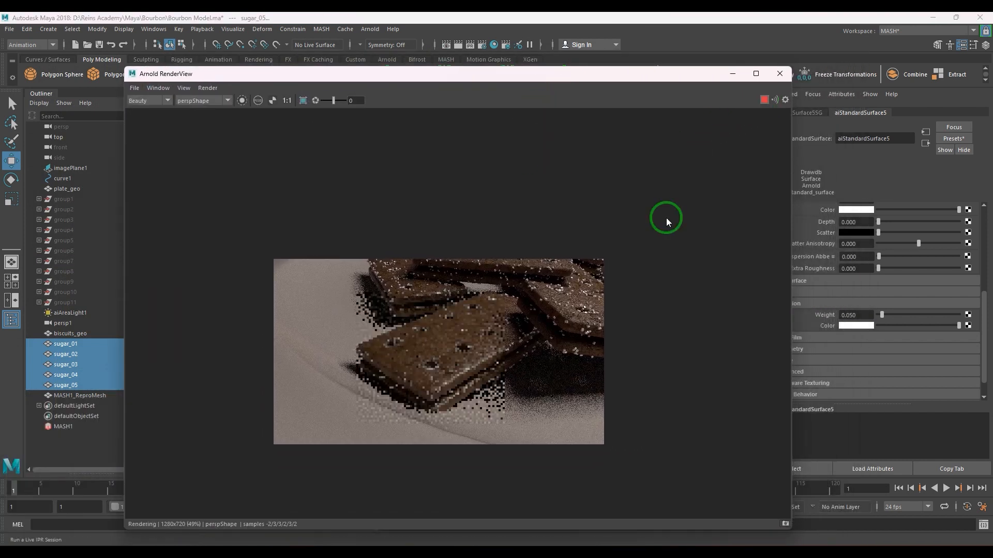
{"action": "left_click", "coordinate": [226, 100]}
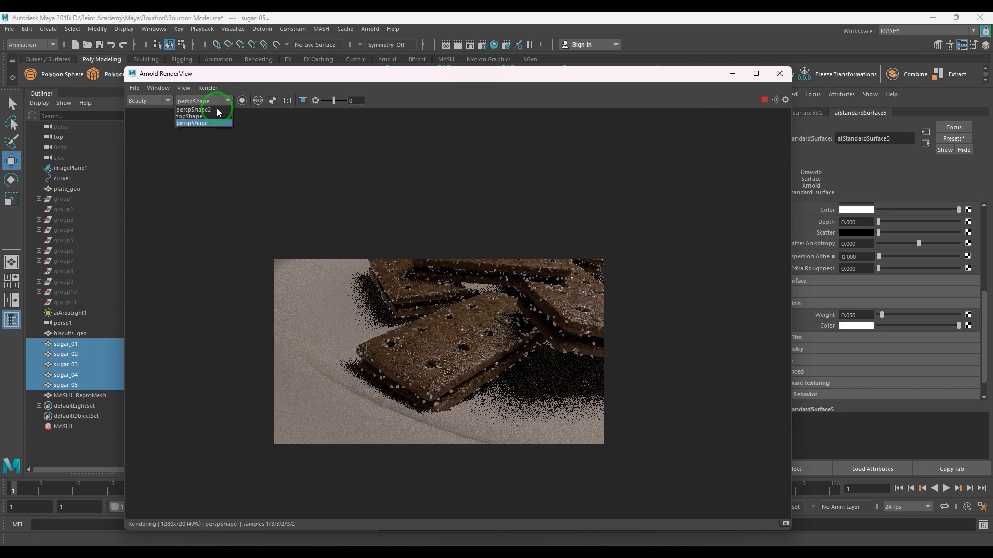
{"action": "left_click", "coordinate": [193, 109]}
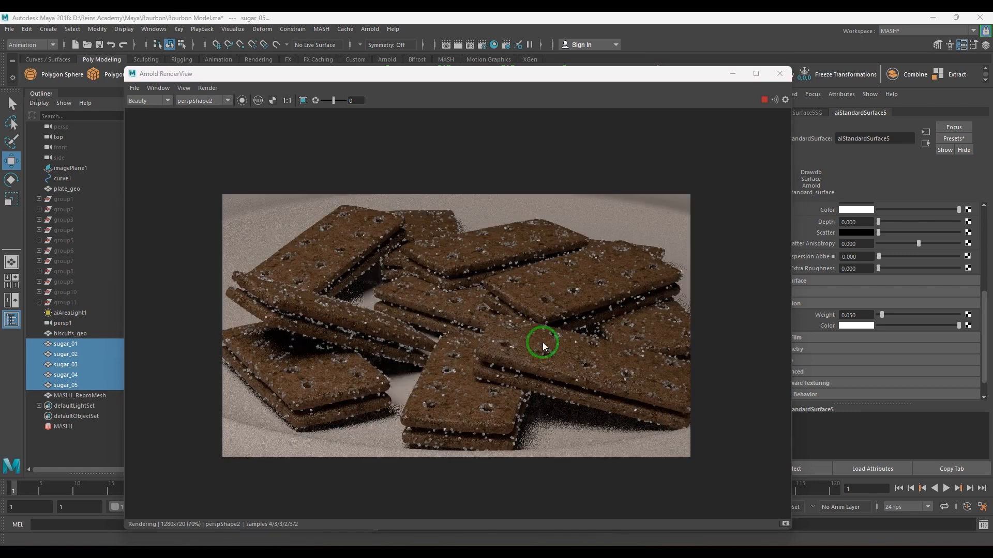
{"action": "mouse_move", "coordinate": [534, 363]}
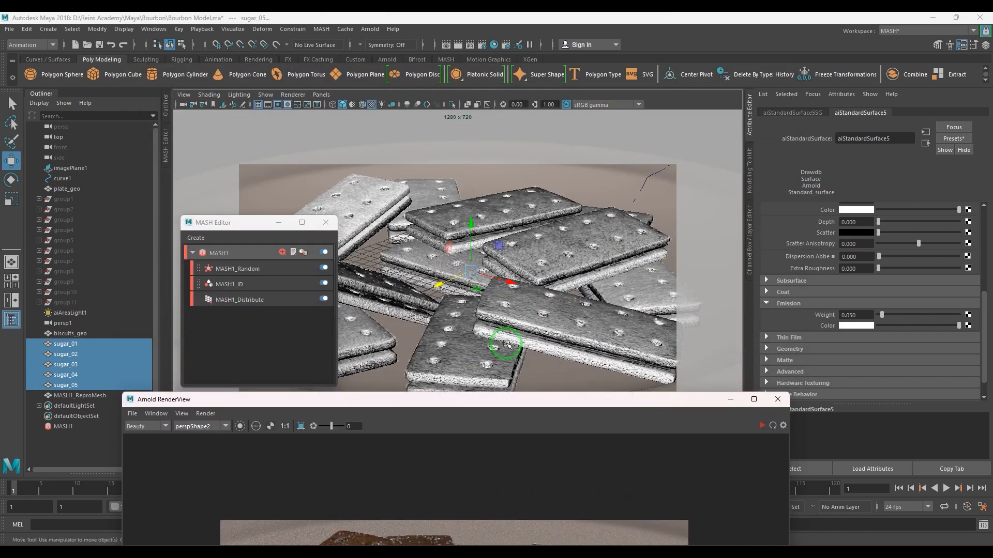
Step: Set MASH1_Distribute to 9000 points and lower MASH1_Random's scale to 0.25
{"action": "left_click", "coordinate": [283, 219]}
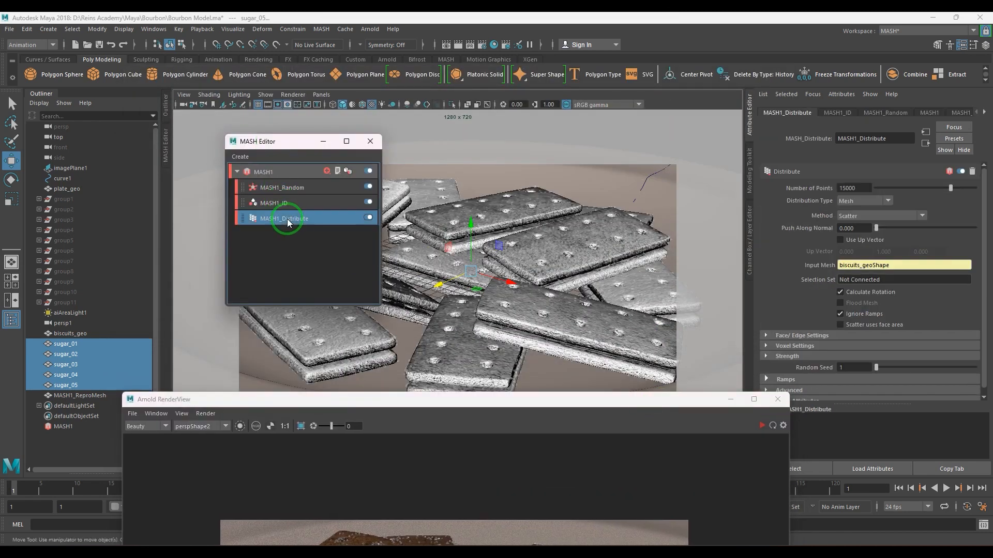
{"action": "triple_click", "coordinate": [854, 187]}
{"action": "type", "text": "9000"}
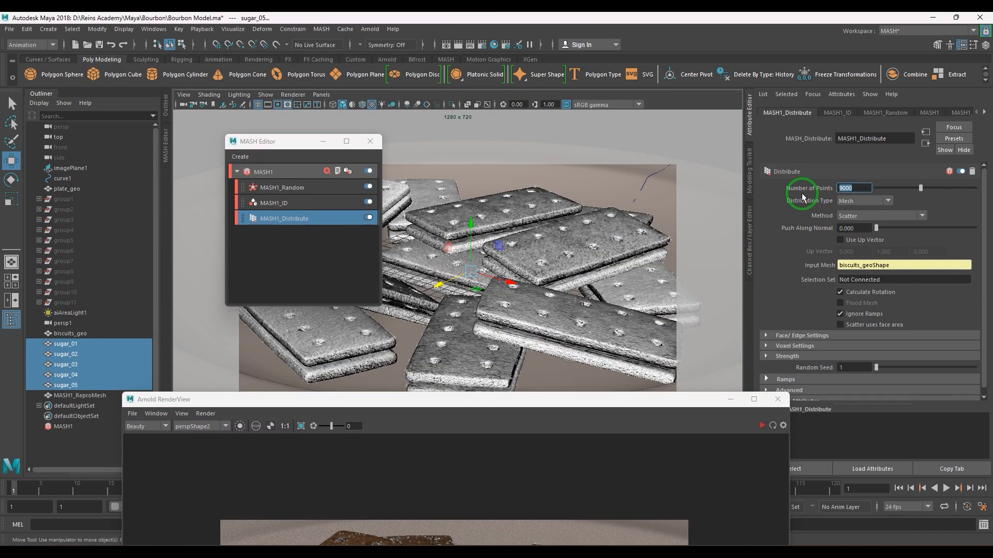
{"action": "left_click", "coordinate": [282, 187]}
{"action": "type", "text": "0."}
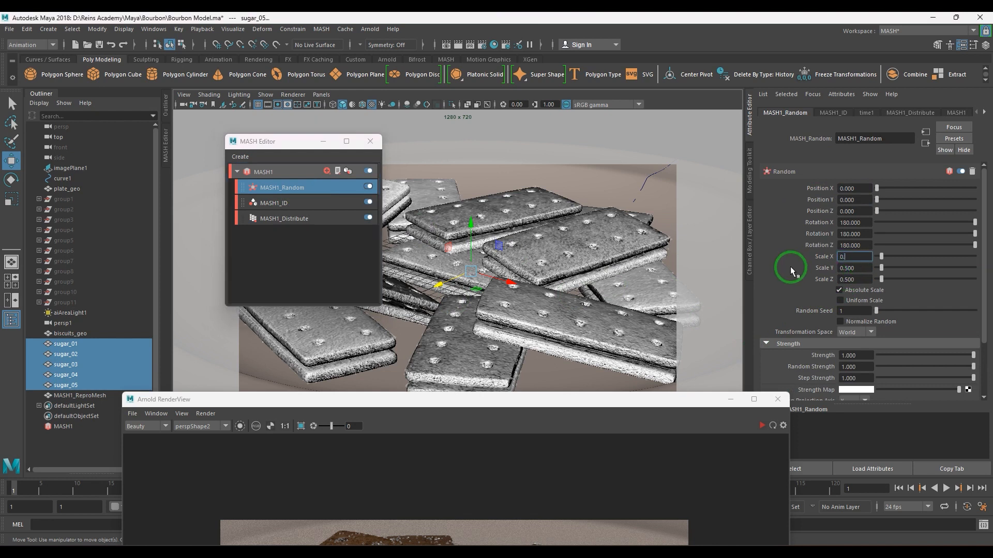
{"action": "left_click", "coordinate": [854, 267]}
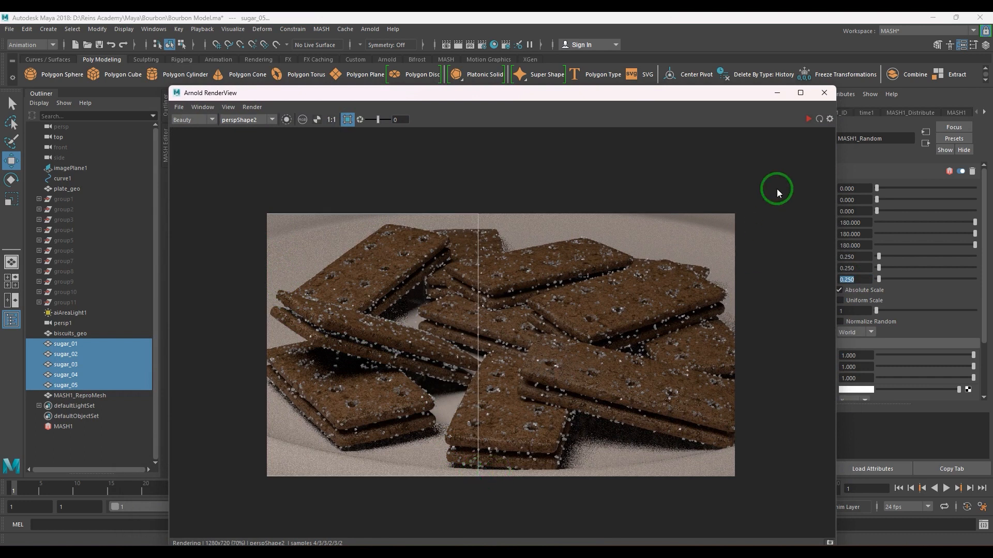
Step: Re-render the sparser sugar scatter and reduce the sugar shader's emission weight to 0.02
{"action": "left_click", "coordinate": [809, 119]}
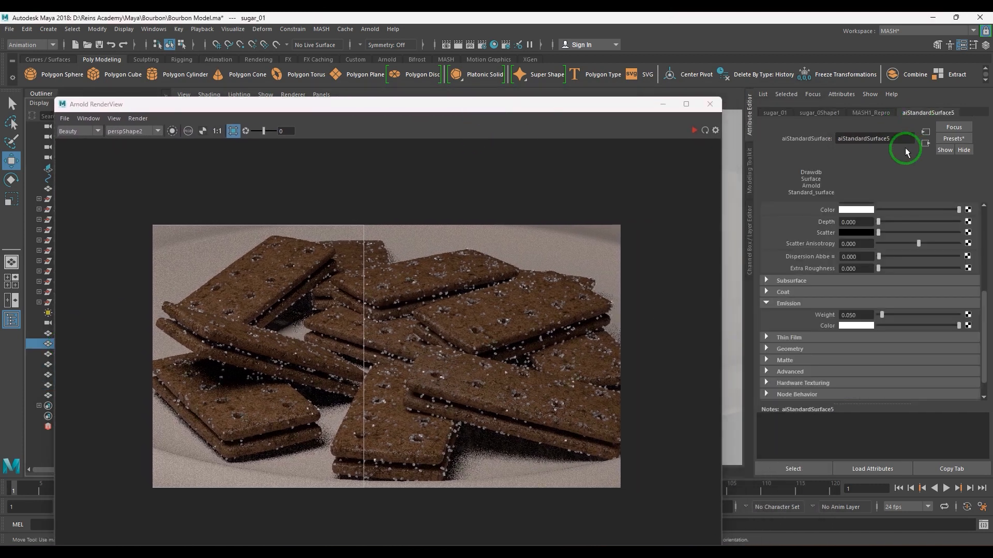
{"action": "triple_click", "coordinate": [857, 315]}
{"action": "type", "text": "0.020"}
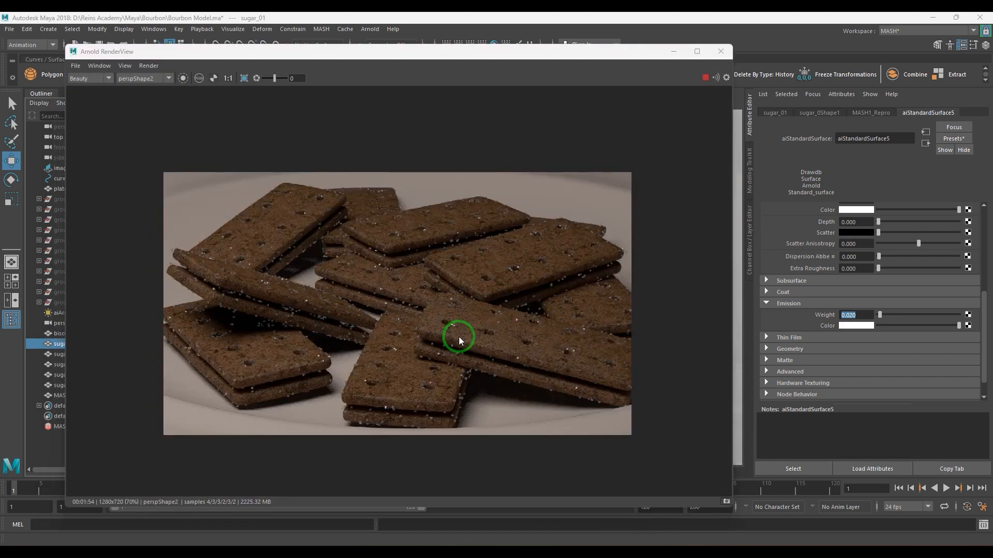
{"action": "mouse_move", "coordinate": [486, 386]}
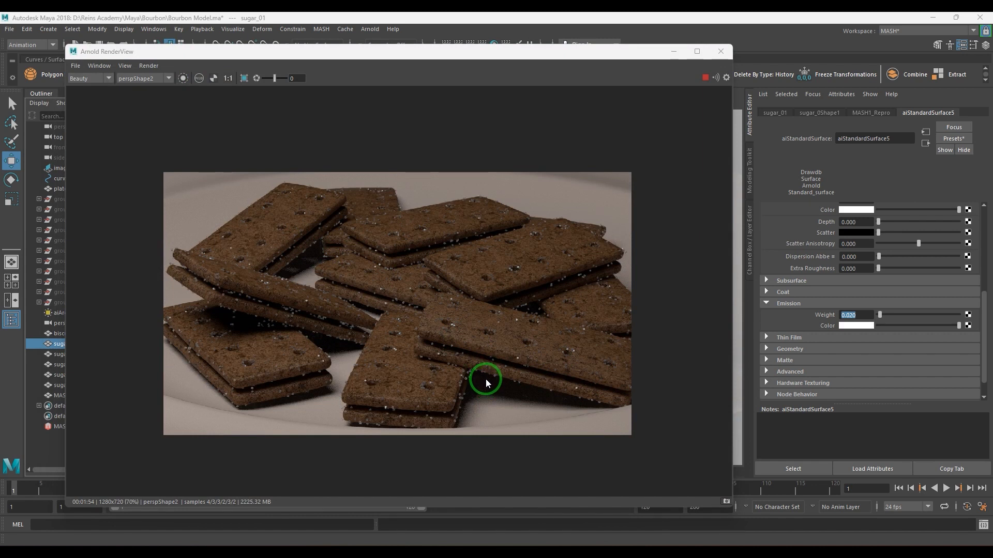
{"action": "mouse_move", "coordinate": [506, 325]}
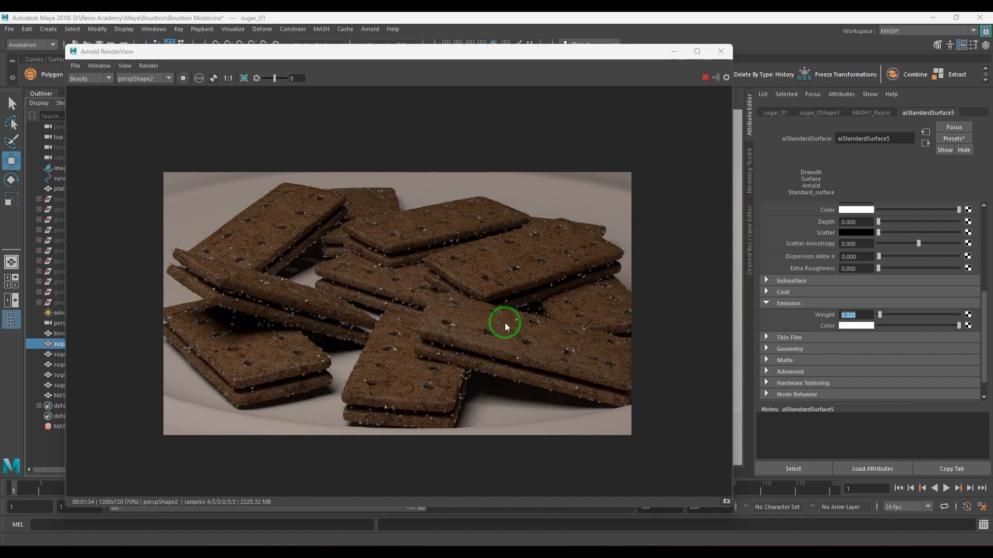